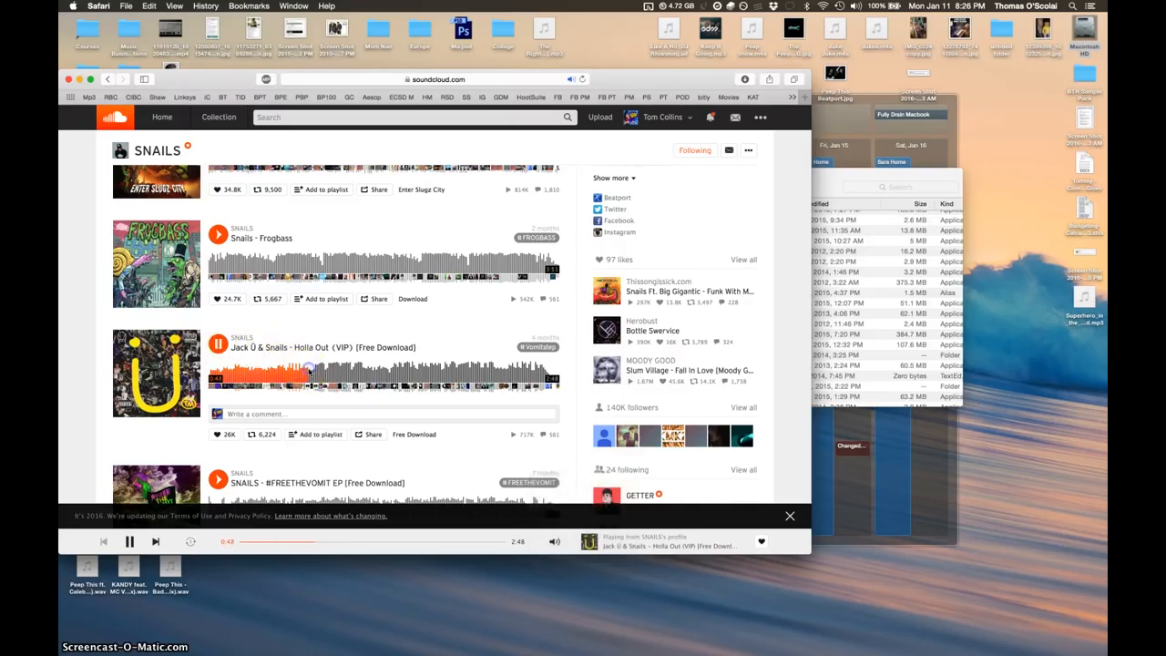
mouse_move(313, 376)
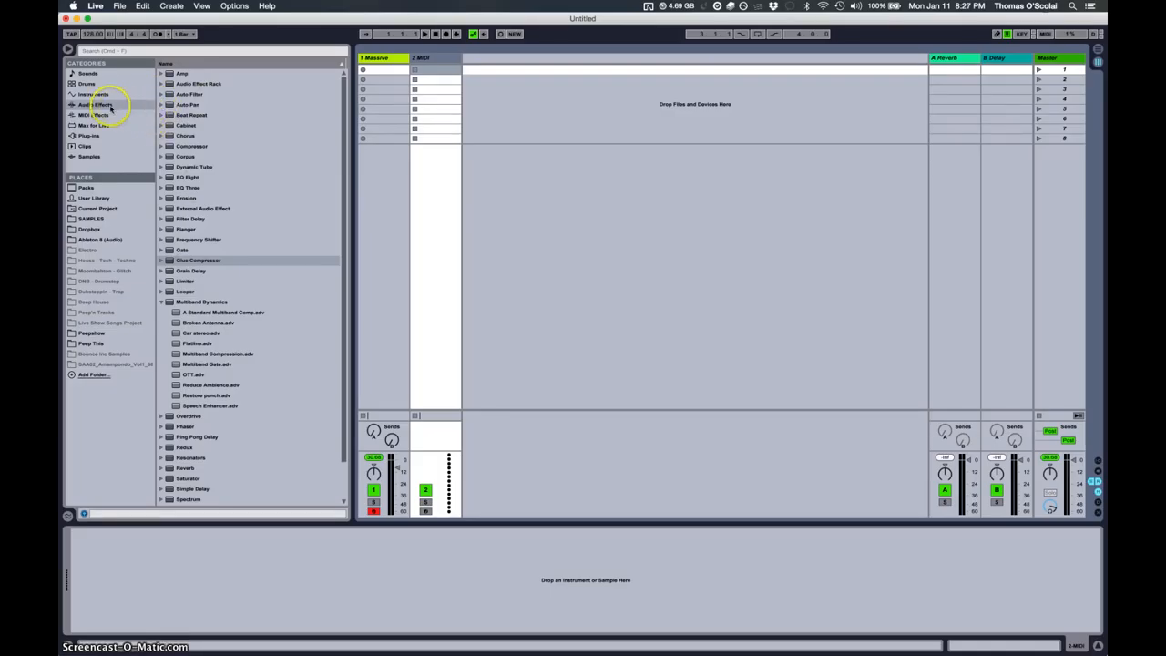
- Load the Massive synth from the Plug-ins list onto the MIDI track
left_click(89, 135)
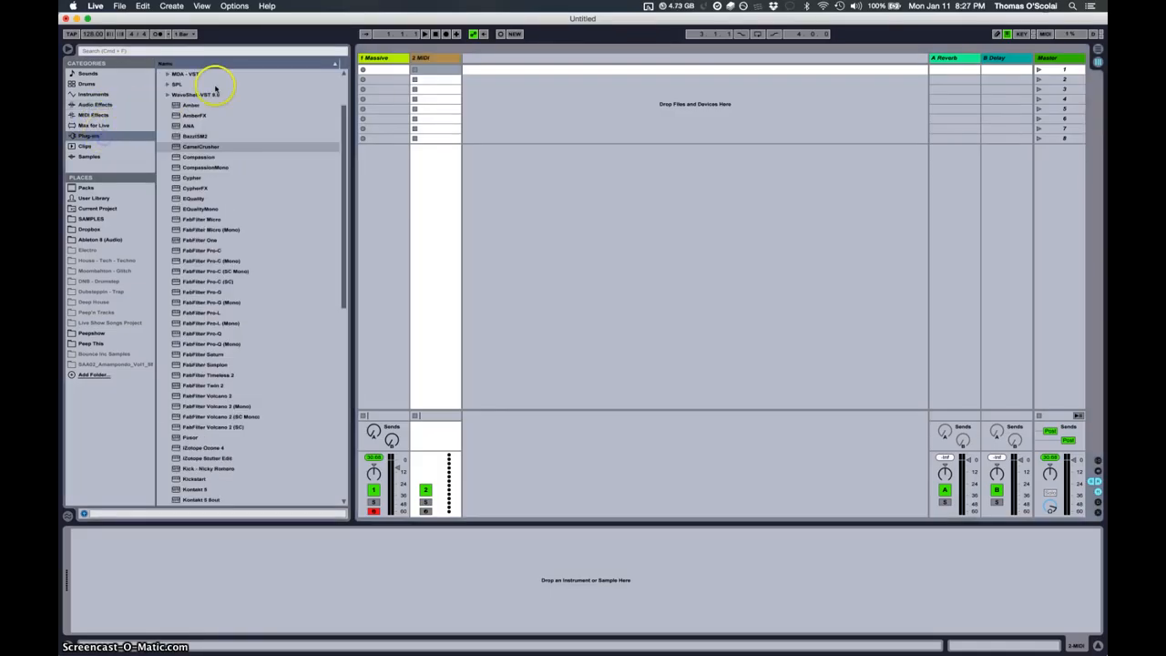
scroll("down", 3)
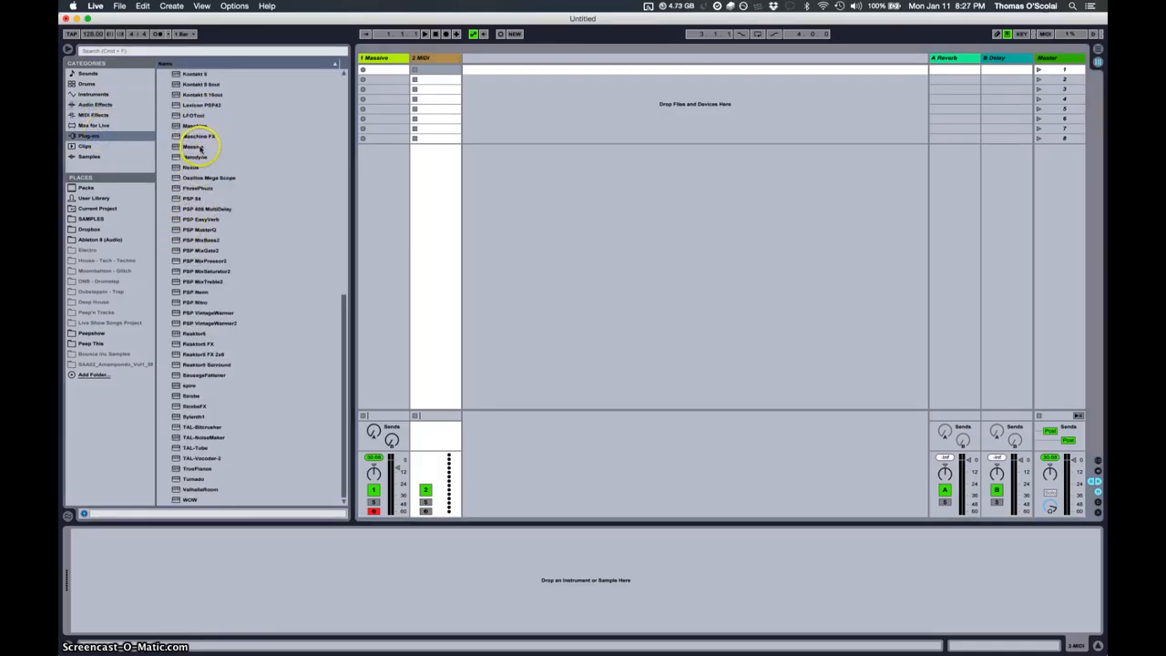
double_click(193, 146)
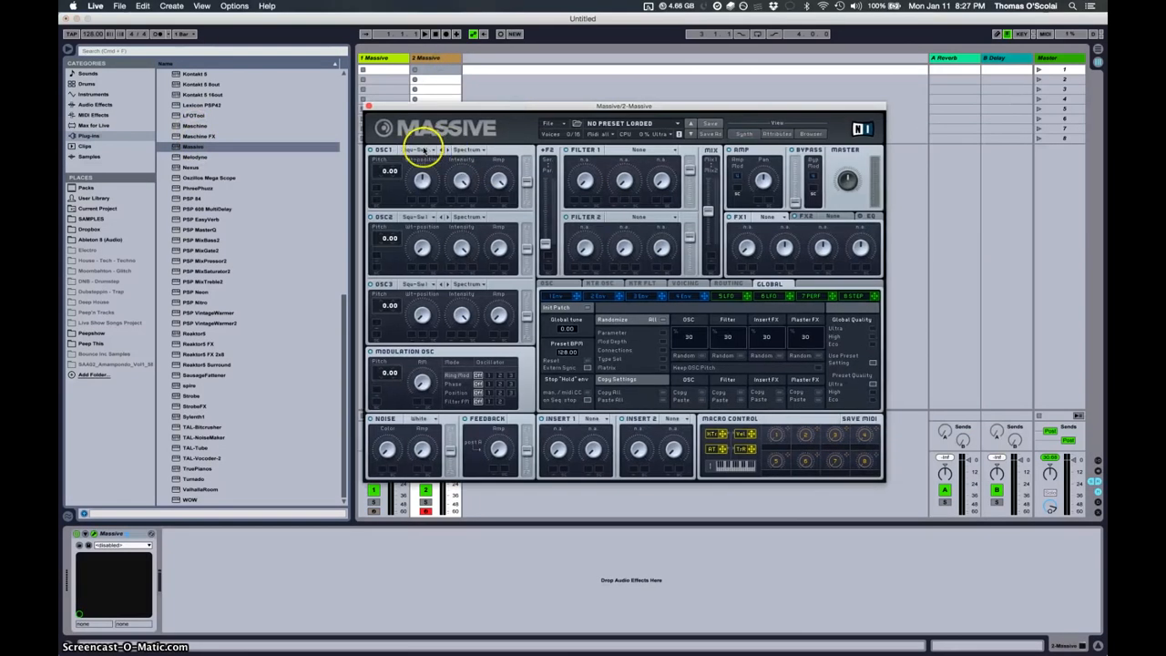
- Give Massive's first oscillator a different wavetable
left_click(421, 160)
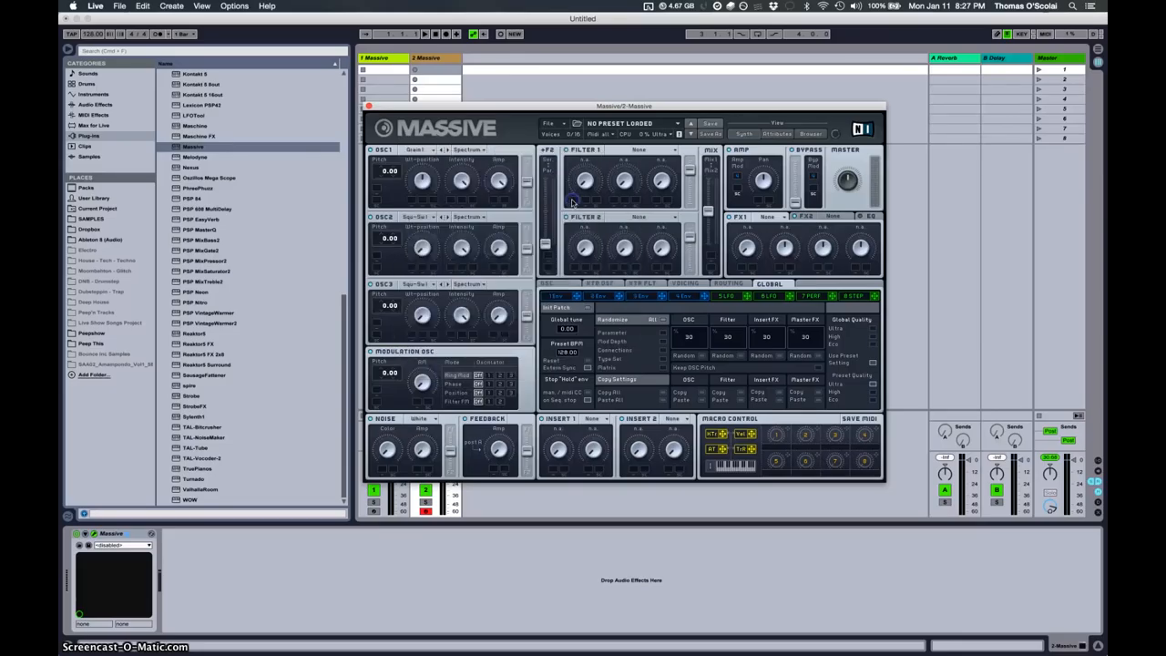
left_click(470, 149)
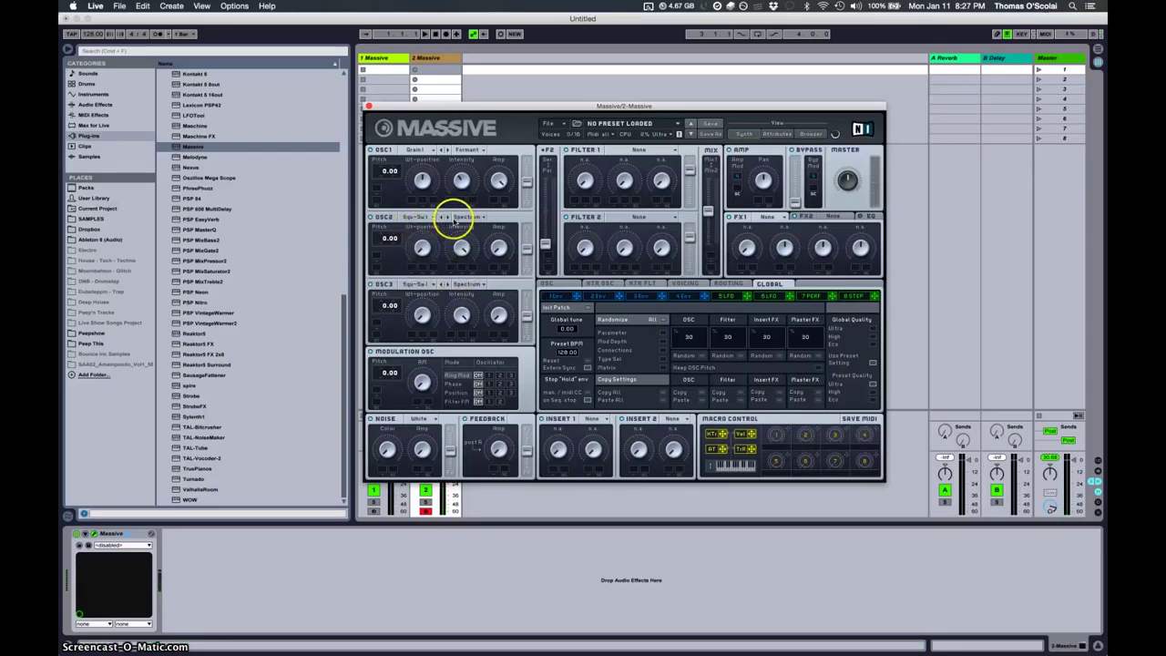
- Give Massive's second oscillator a new wavetable, ready to raise its pitch to +12
left_click(467, 219)
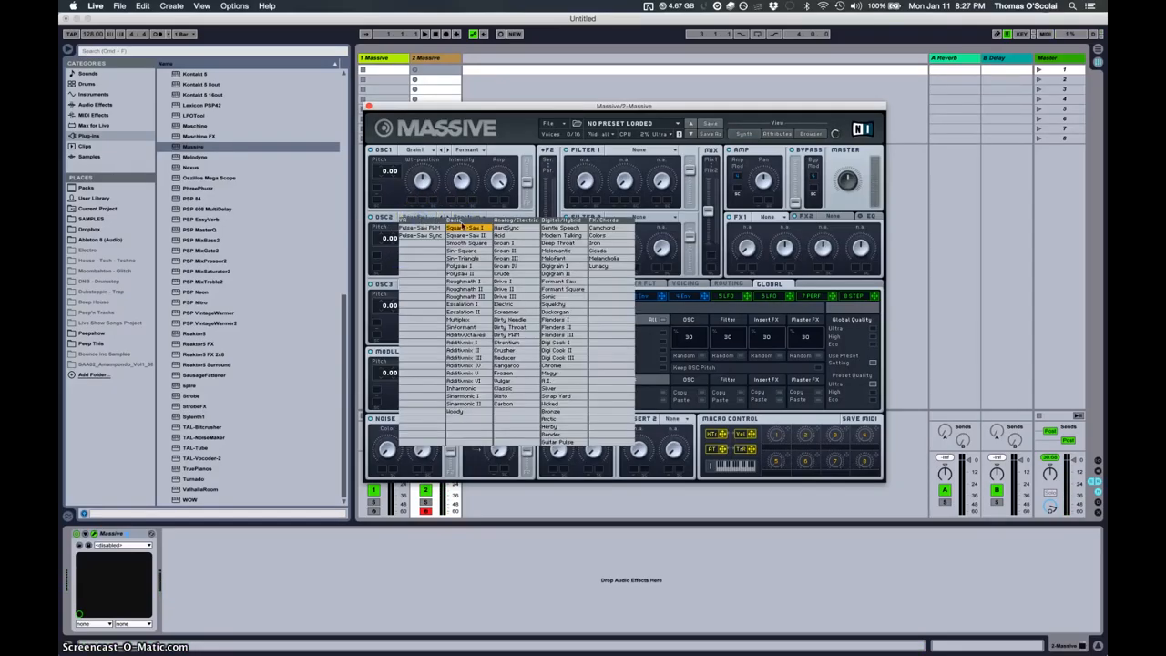
left_click(467, 228)
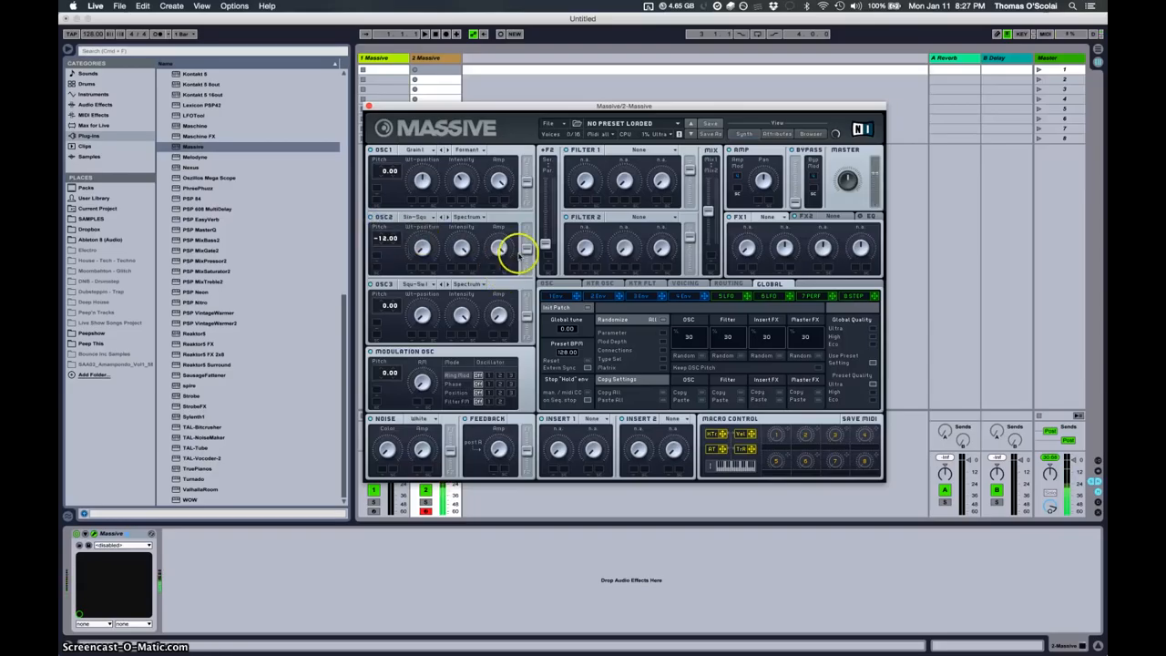
mouse_move(291, 270)
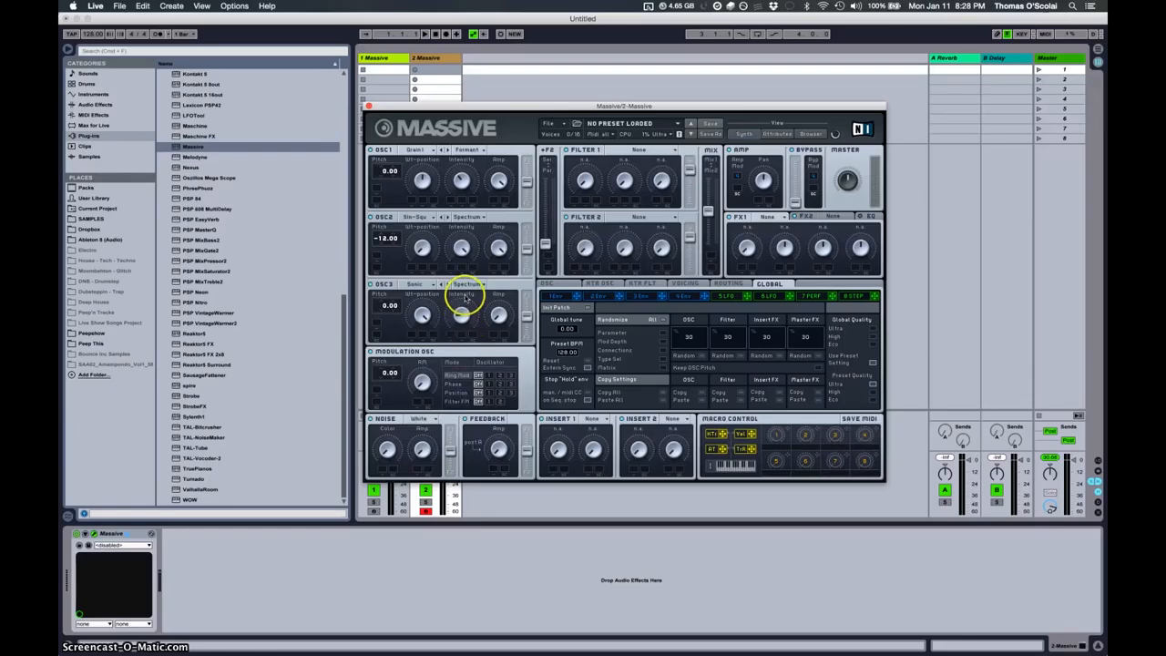
- Switch the third oscillator to a new wavetable and retune its pitch to +12
left_click(467, 284)
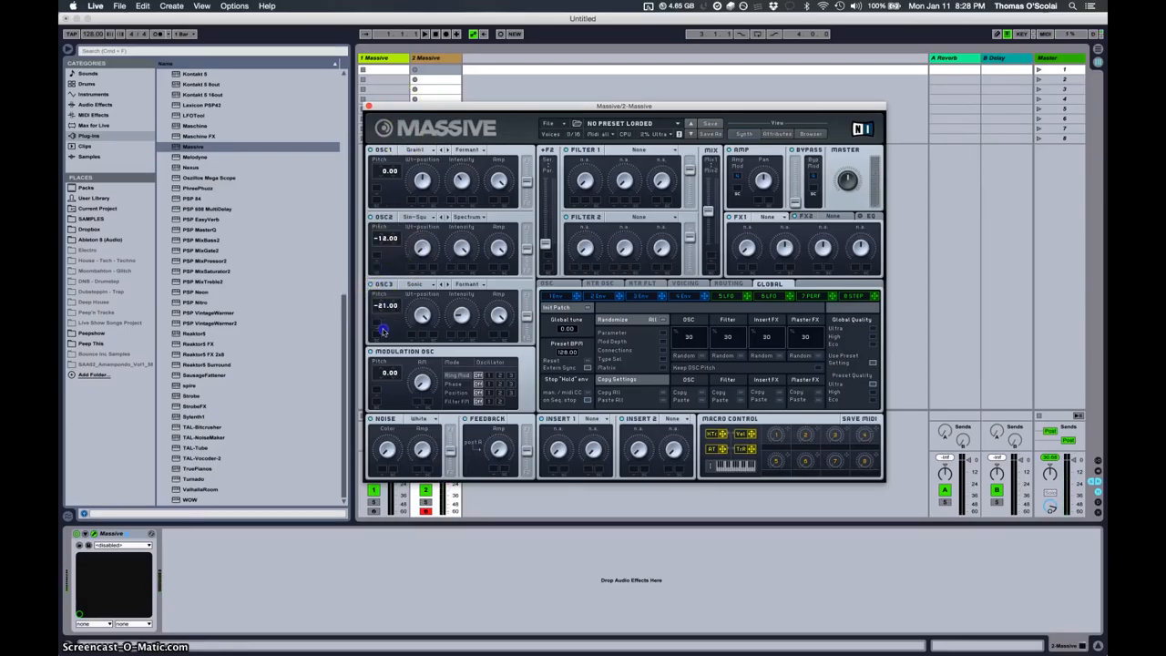
left_click_drag(386, 306, 386, 295)
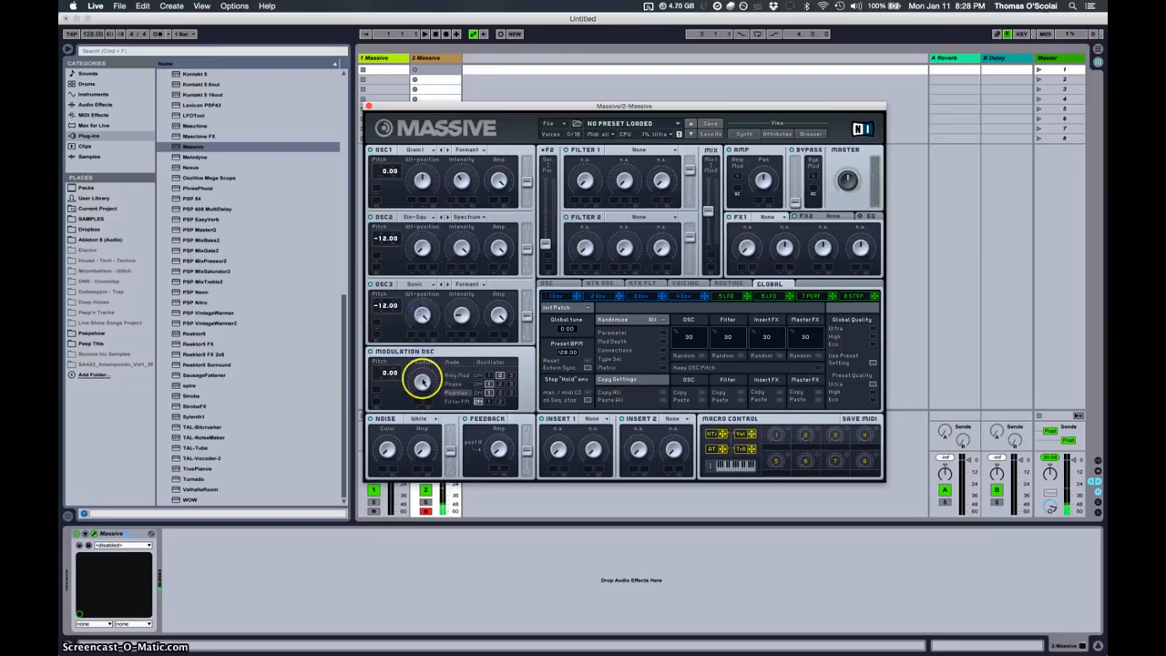
mouse_move(417, 447)
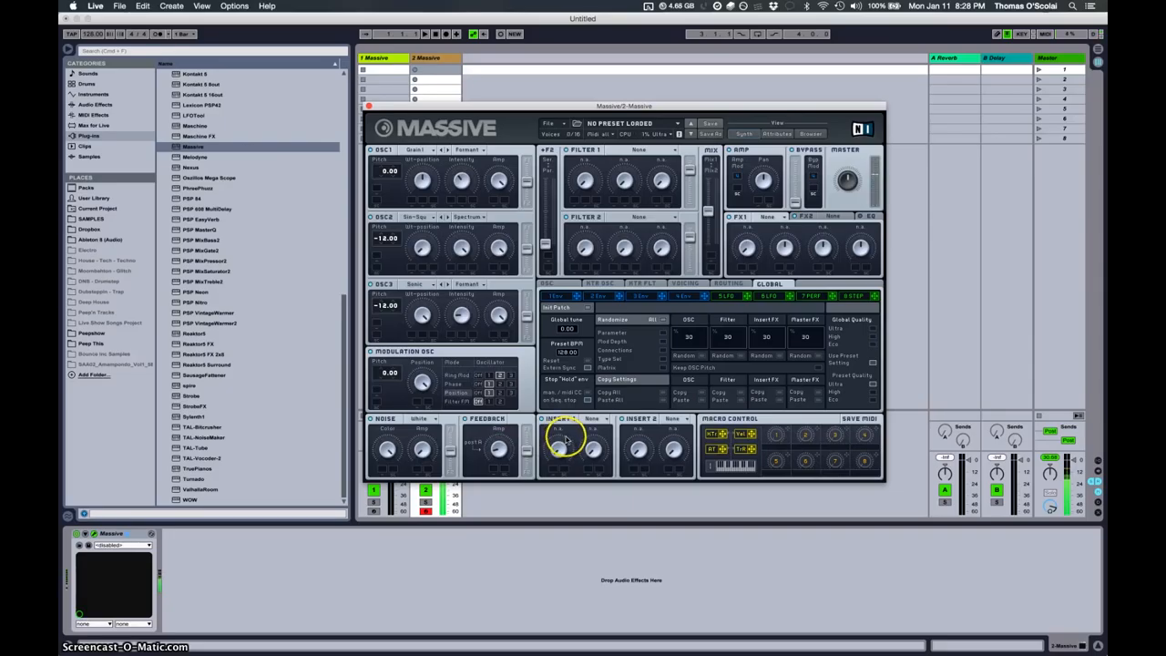
- Set an effect on Massive's first insert and choose a filter type for Filter 1
left_click(597, 419)
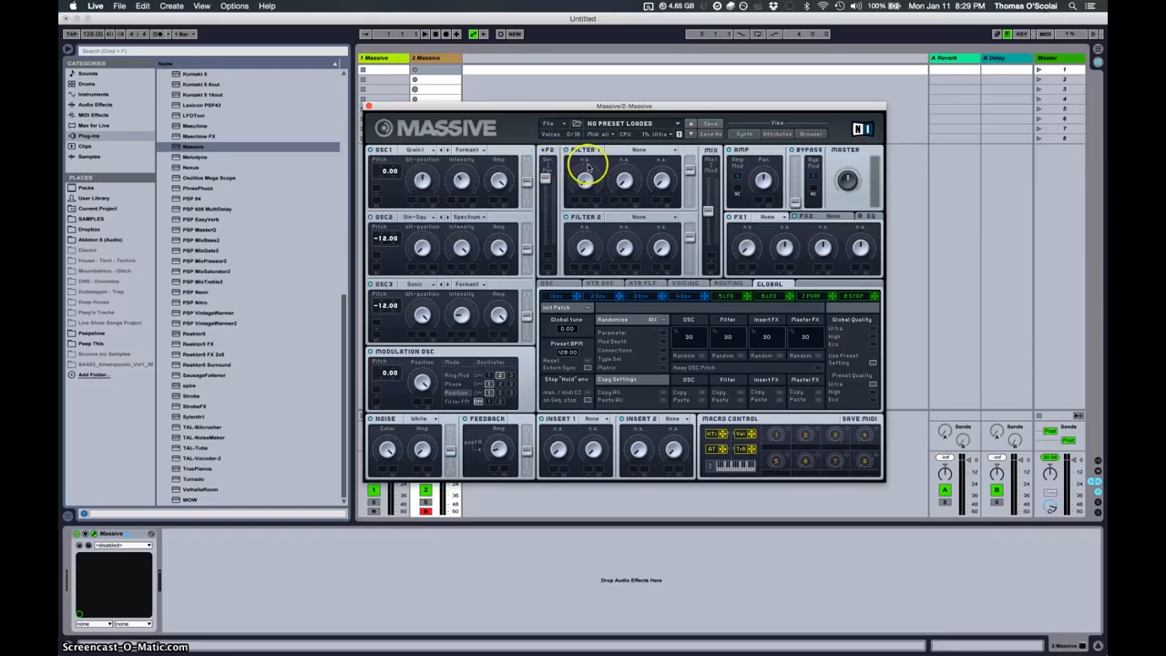
left_click(638, 149)
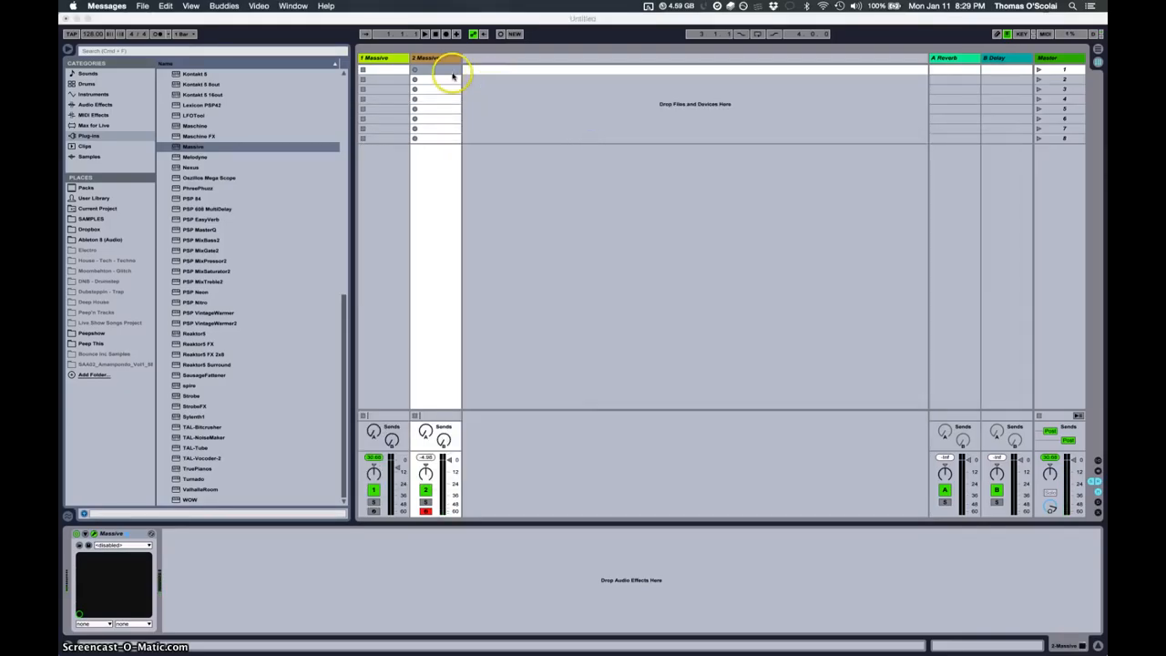
double_click(415, 69)
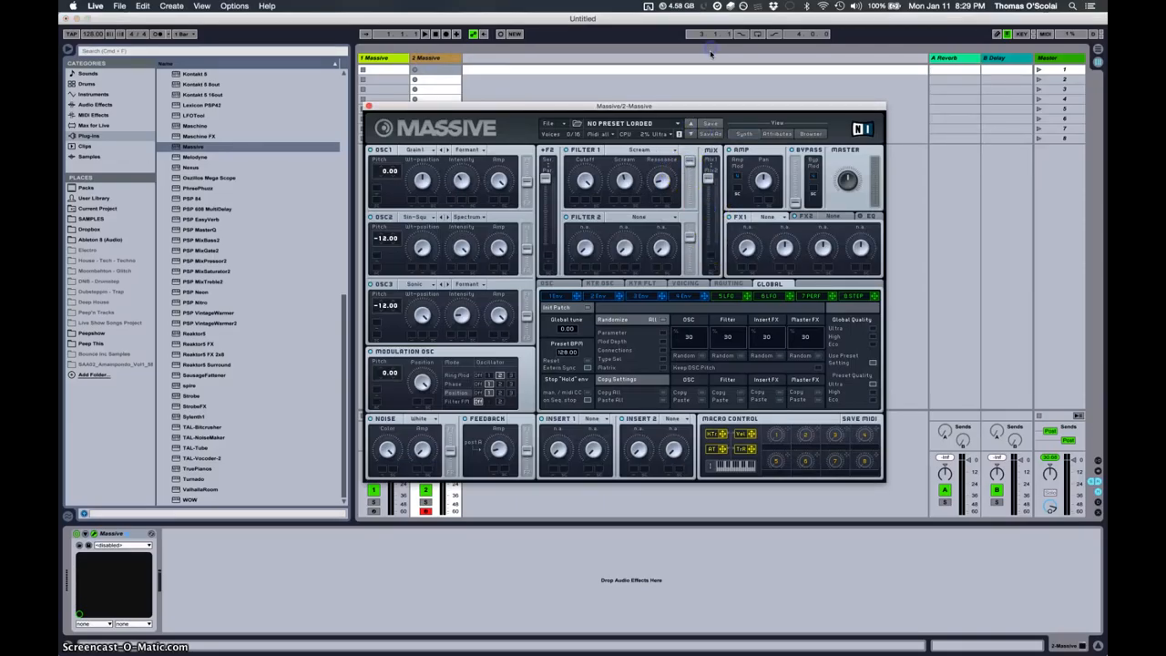
- Fill both of Massive's master FX slots with effects from their type lists
left_click(768, 216)
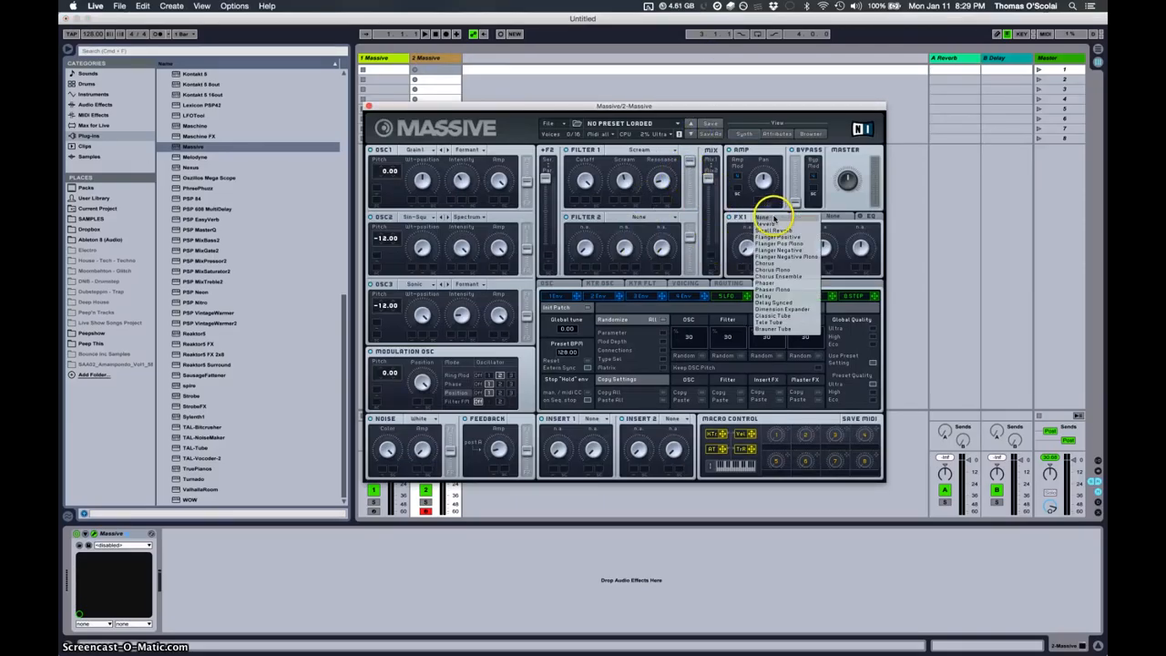
left_click(776, 315)
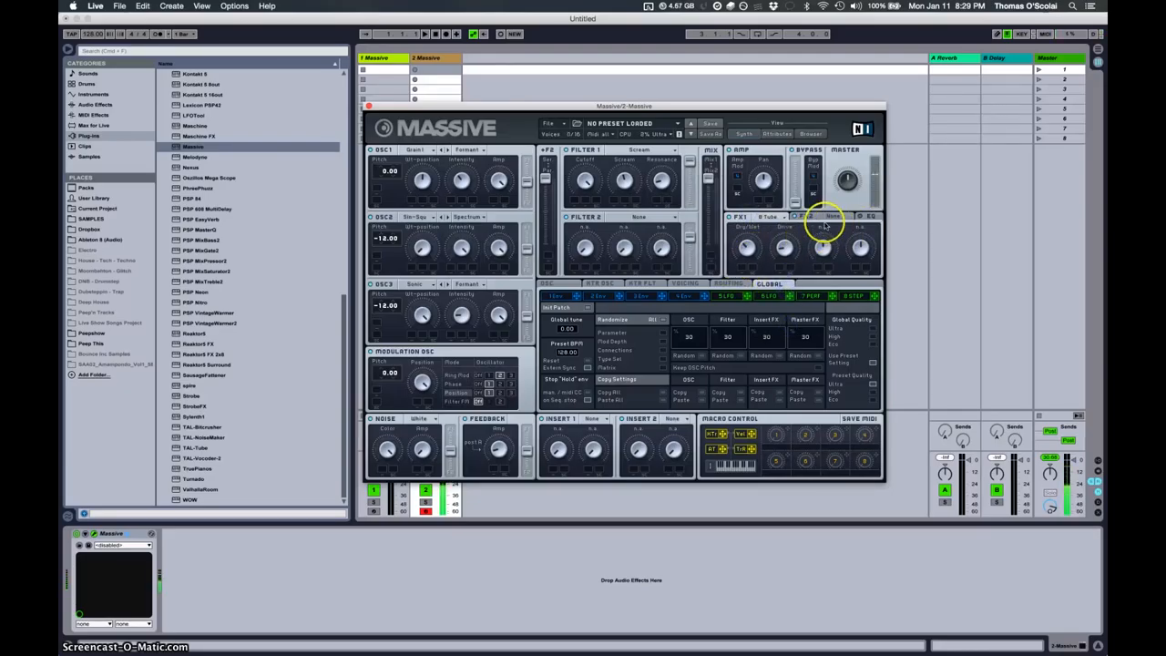
left_click(831, 217)
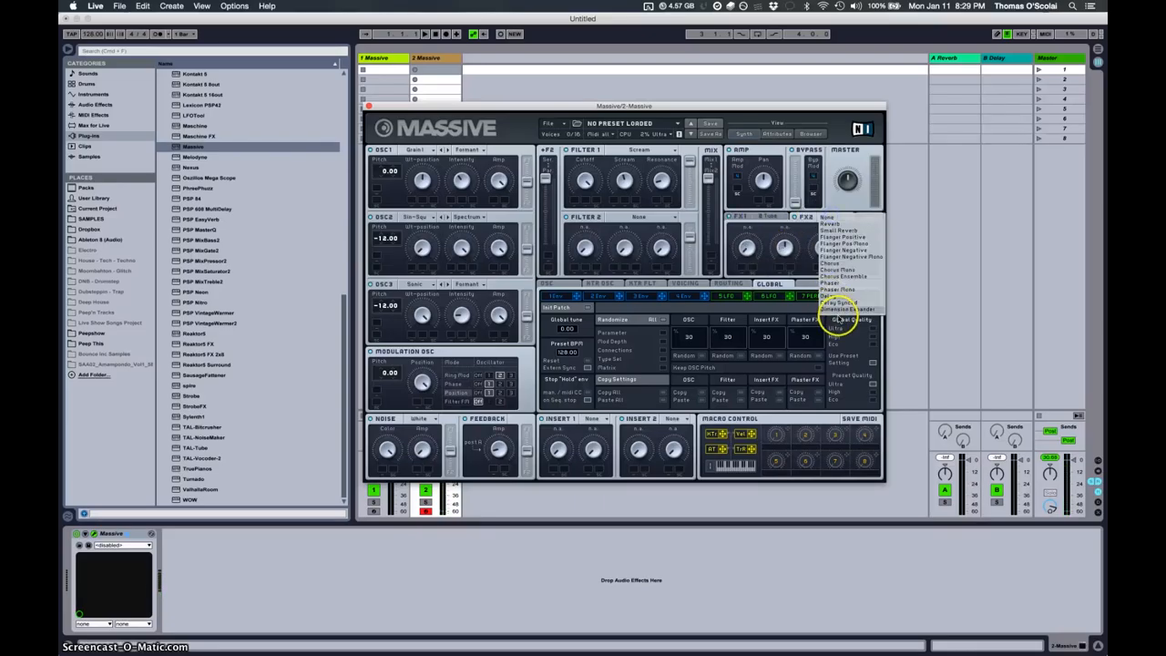
left_click(849, 319)
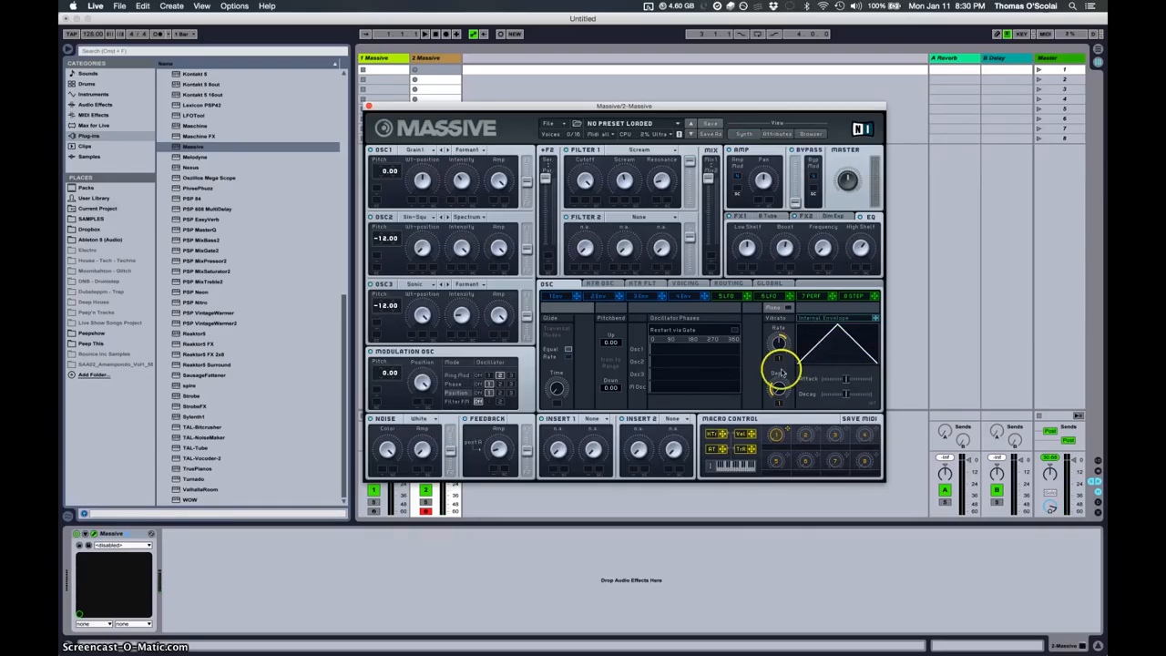
mouse_move(845, 378)
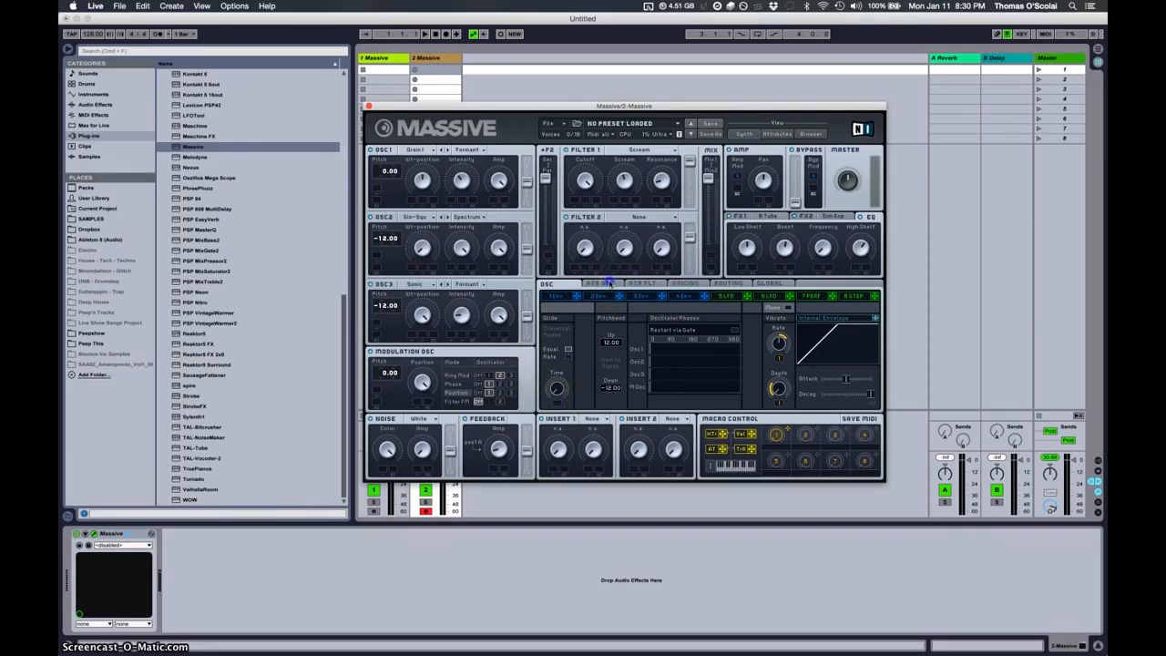
- Bring up Massive's Voicing settings page
left_click(642, 282)
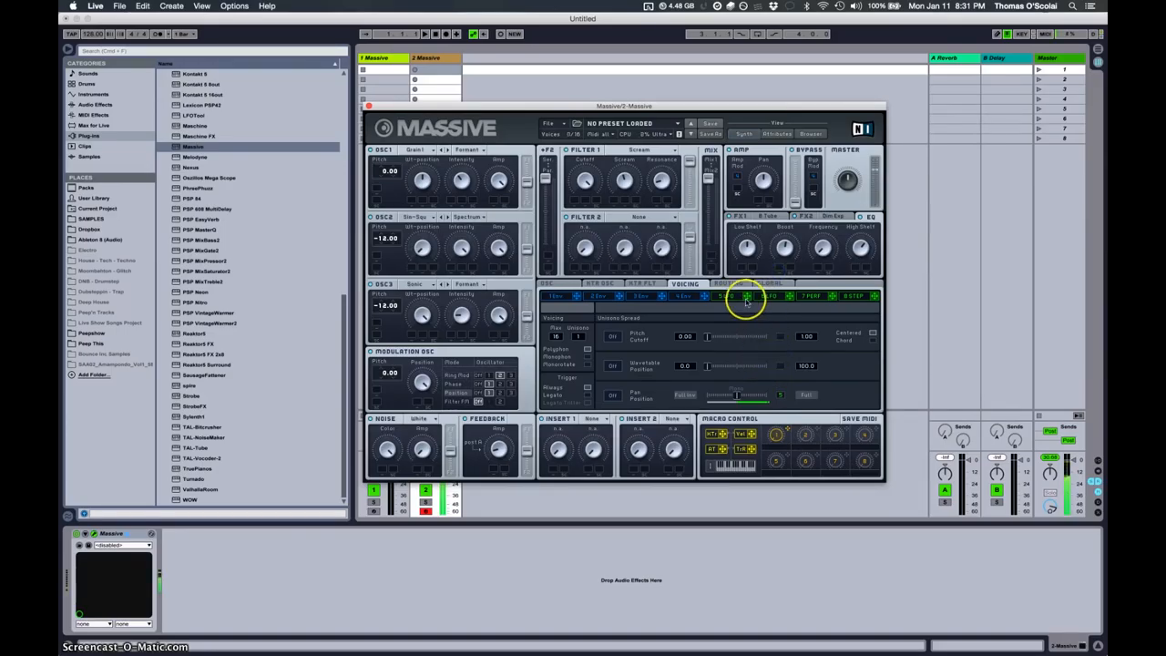
- Inspect Massive's Routing page, then switch to an LFO page with a sine waveform
left_click(729, 284)
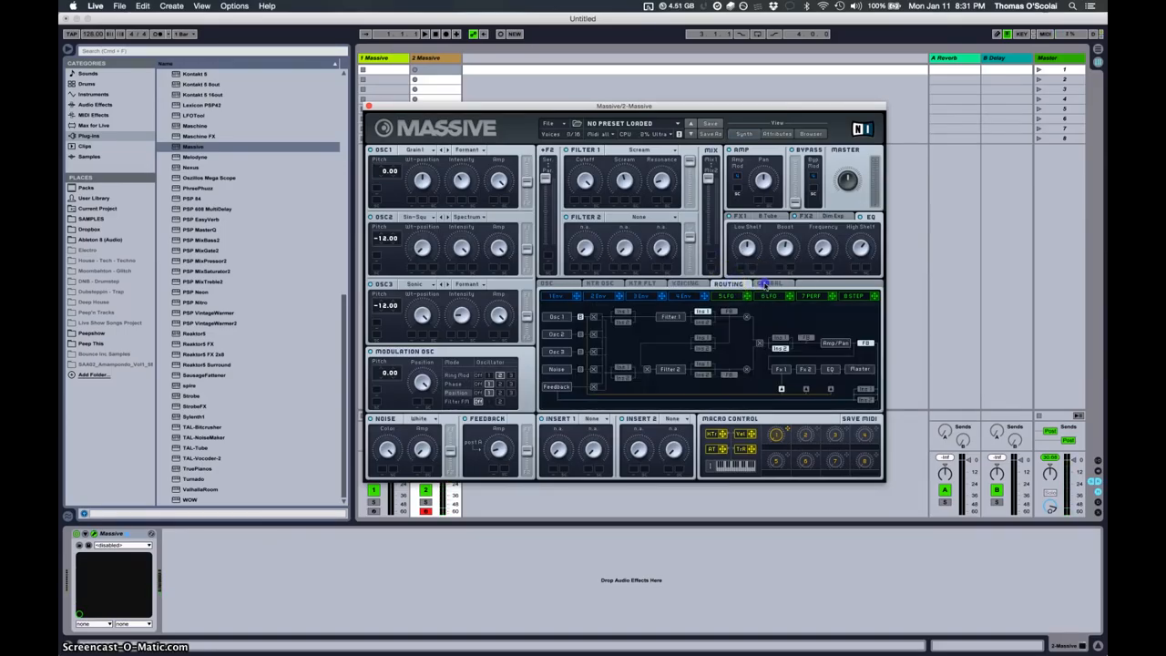
left_click(685, 284)
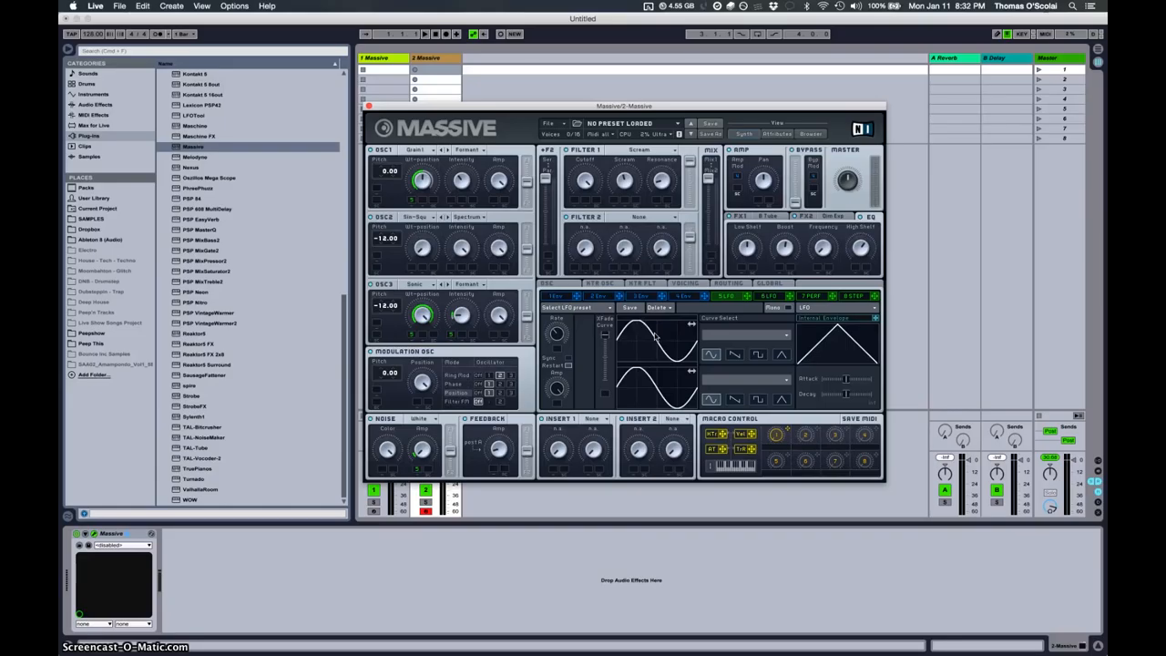
mouse_move(820, 454)
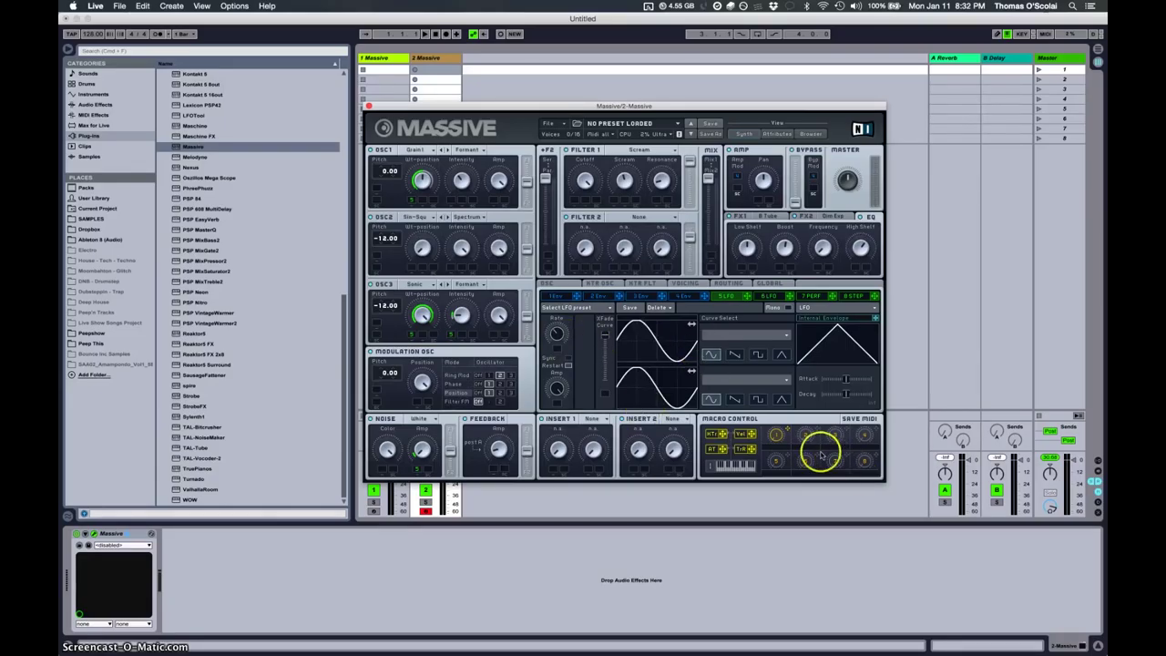
mouse_move(561, 355)
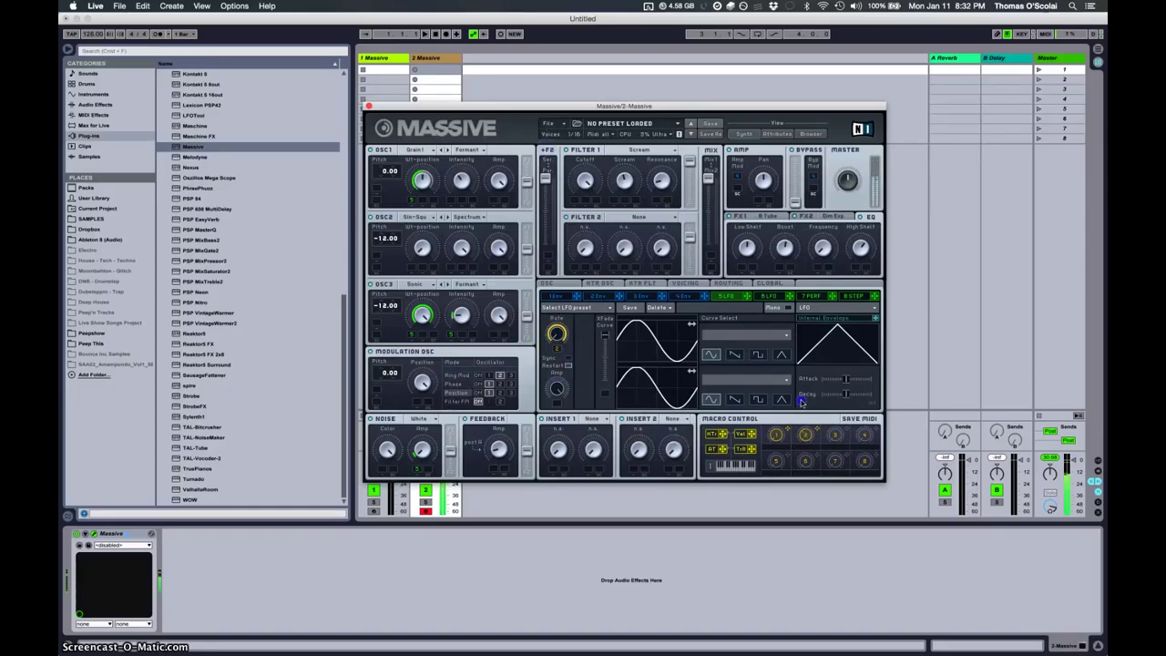
mouse_move(798, 408)
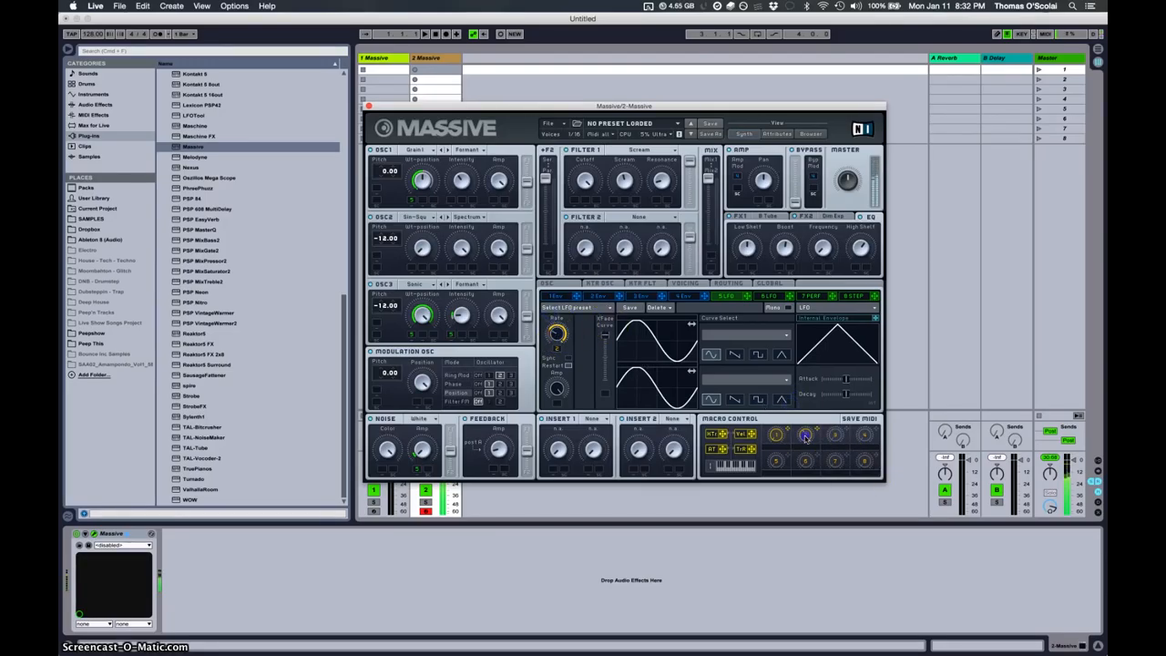
mouse_move(672, 226)
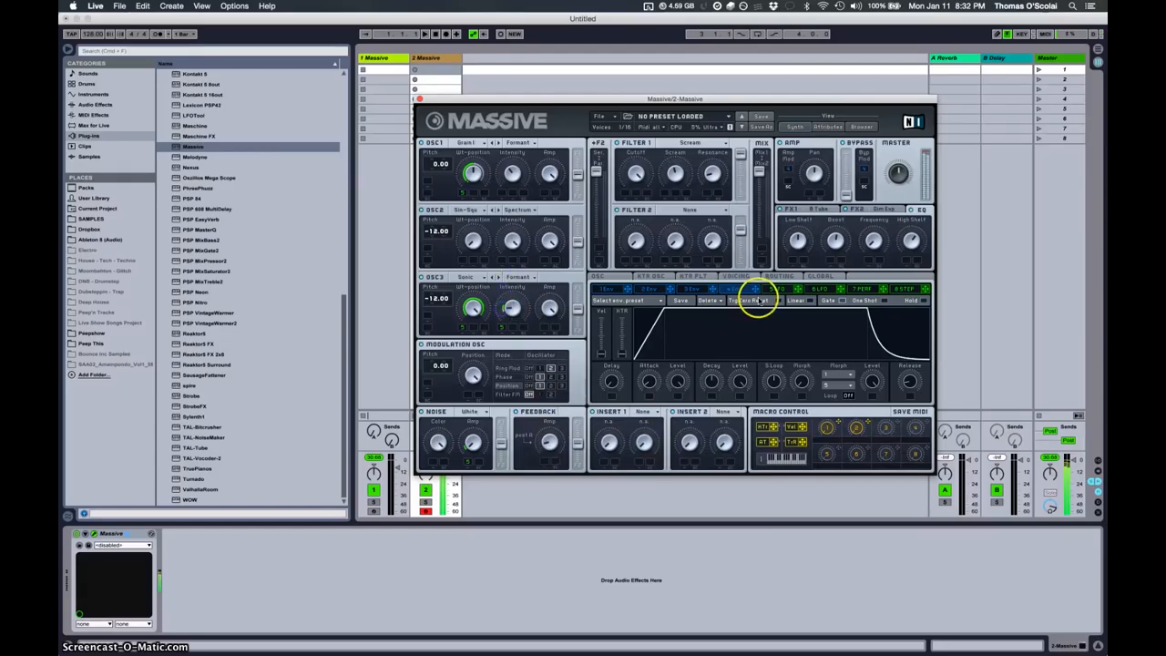
left_click(756, 301)
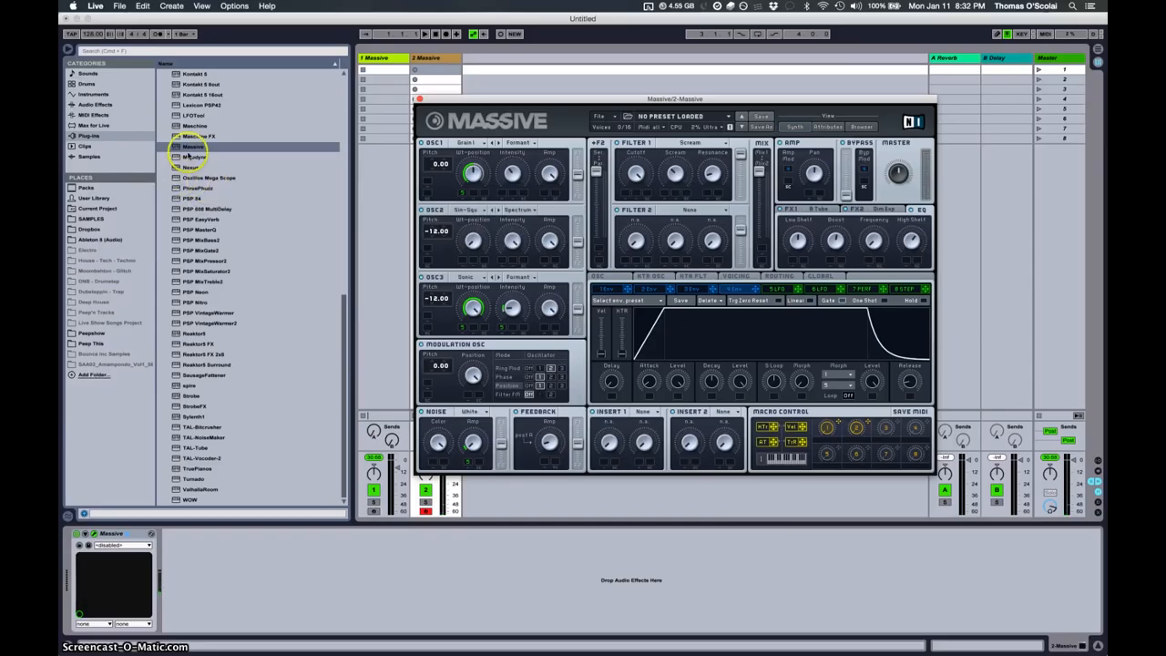
- Build the bass chain with EQ Eight and Phaser from the Audio Effects list
left_click(95, 104)
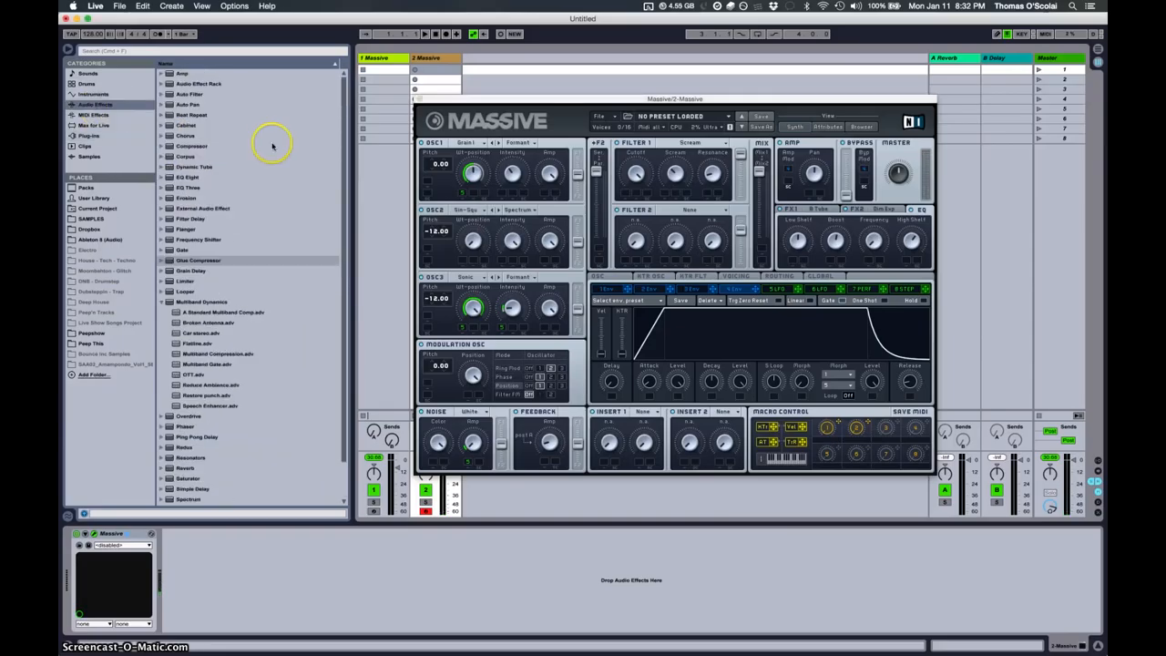
mouse_move(252, 197)
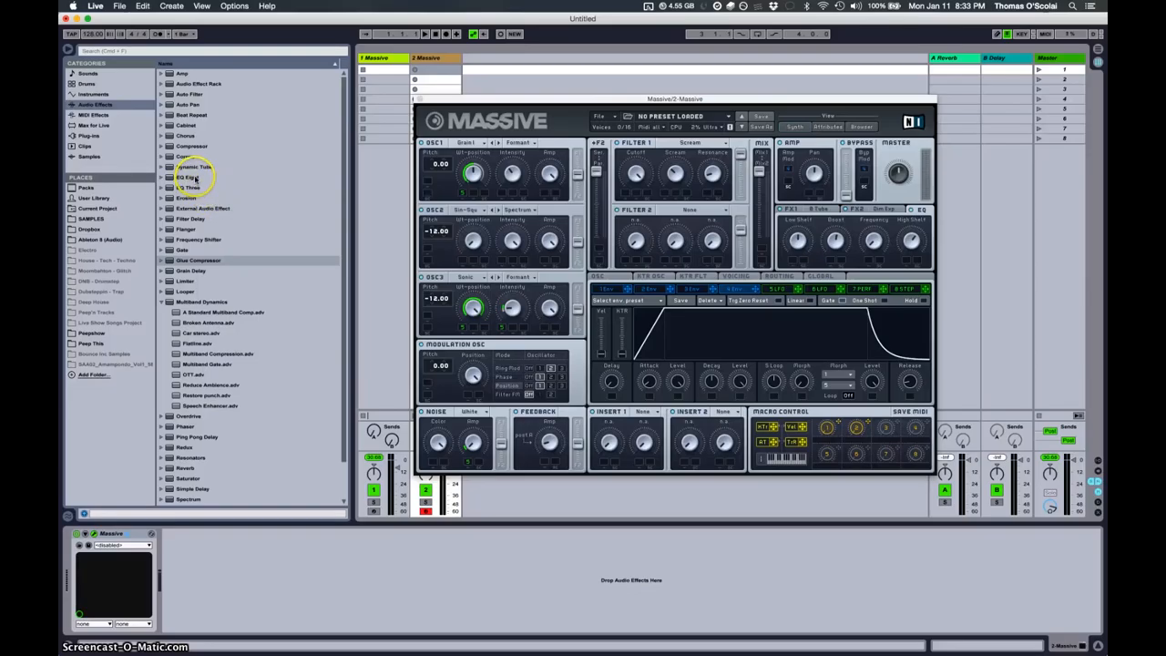
double_click(190, 177)
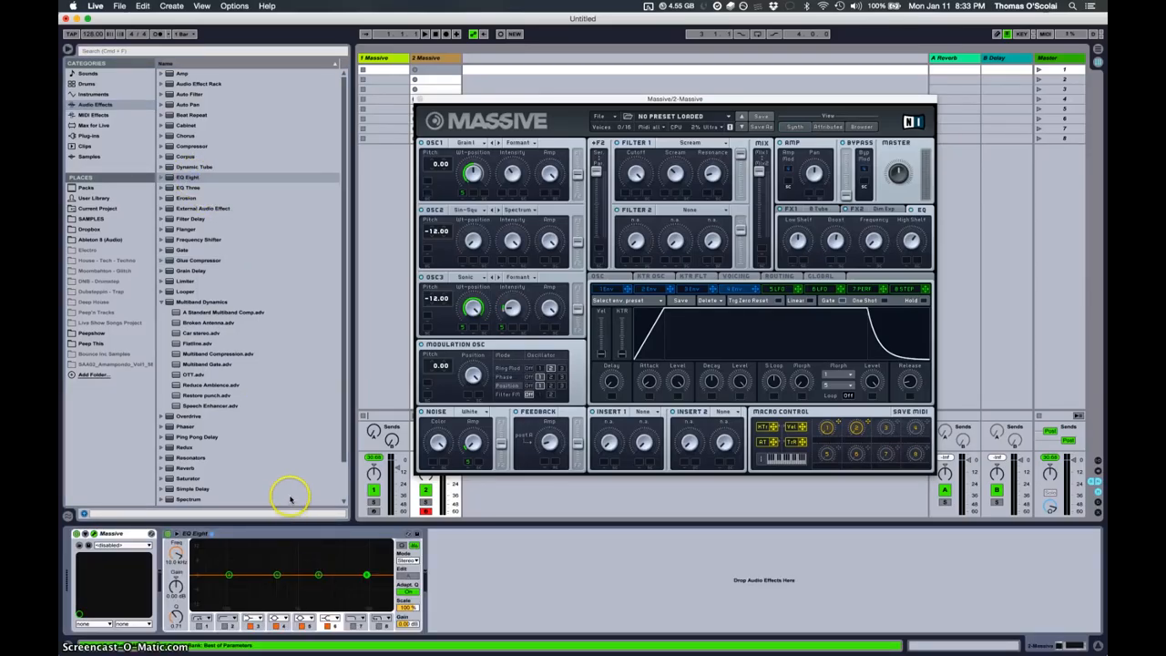
mouse_move(204, 272)
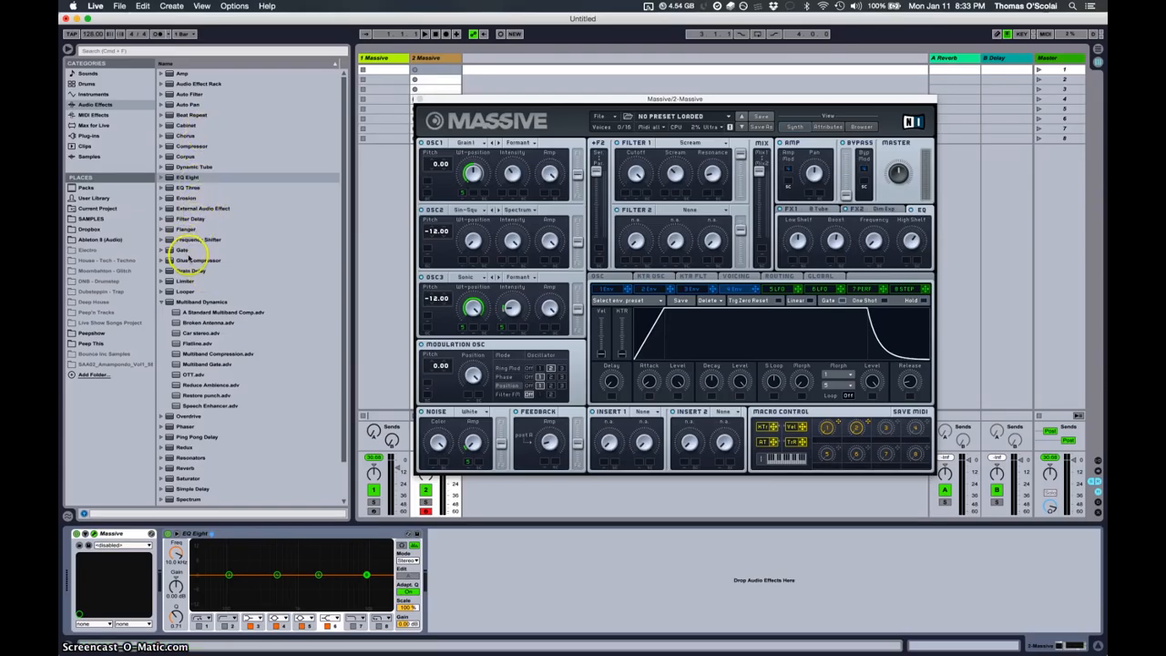
left_click(162, 302)
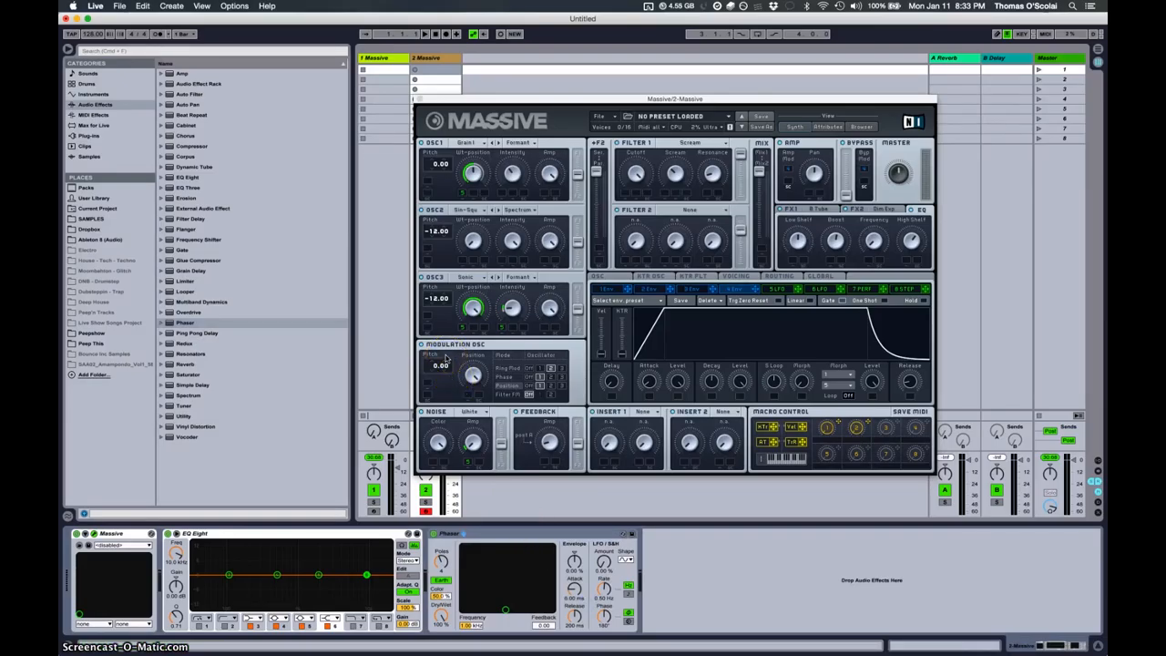
mouse_move(264, 248)
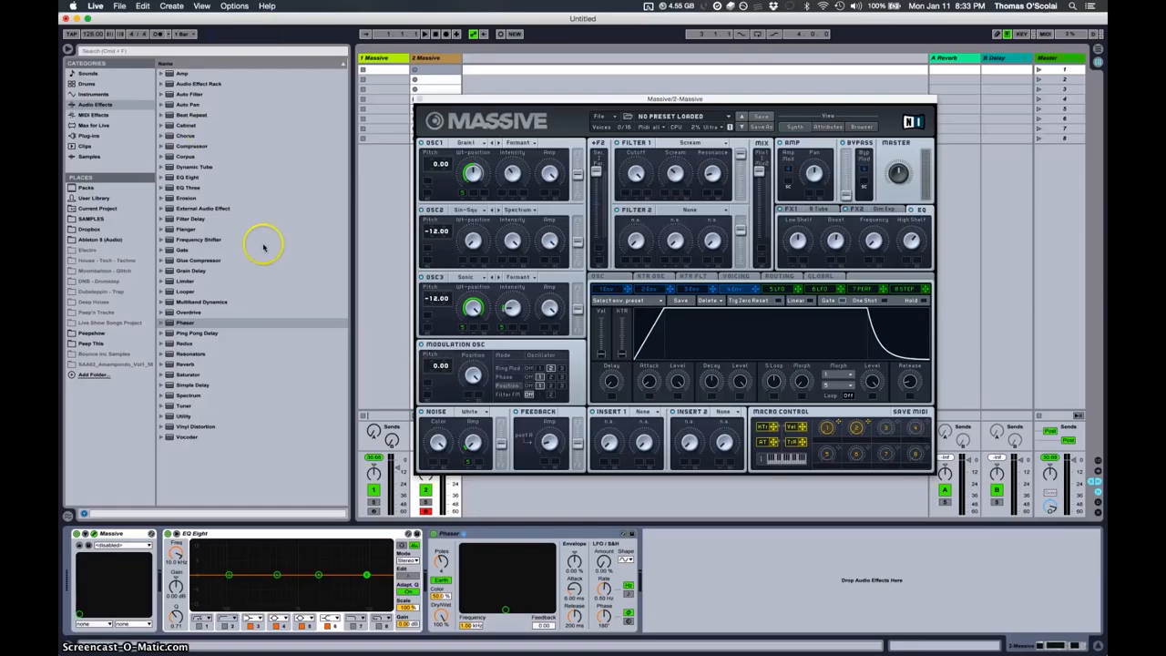
mouse_move(186, 365)
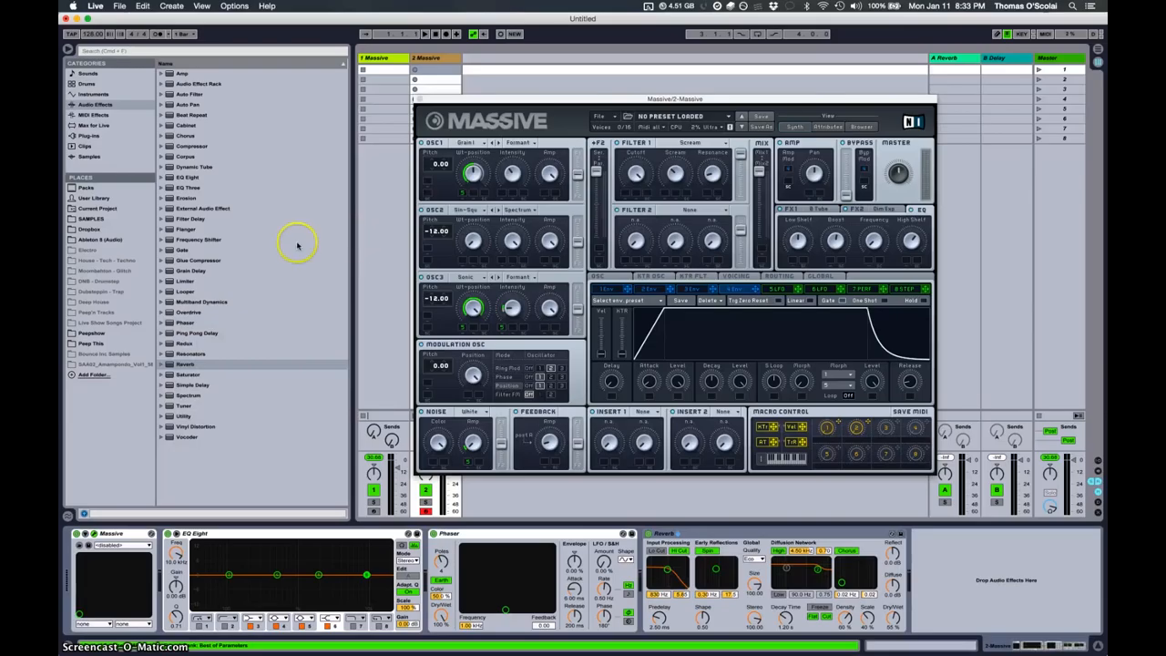
mouse_move(401, 443)
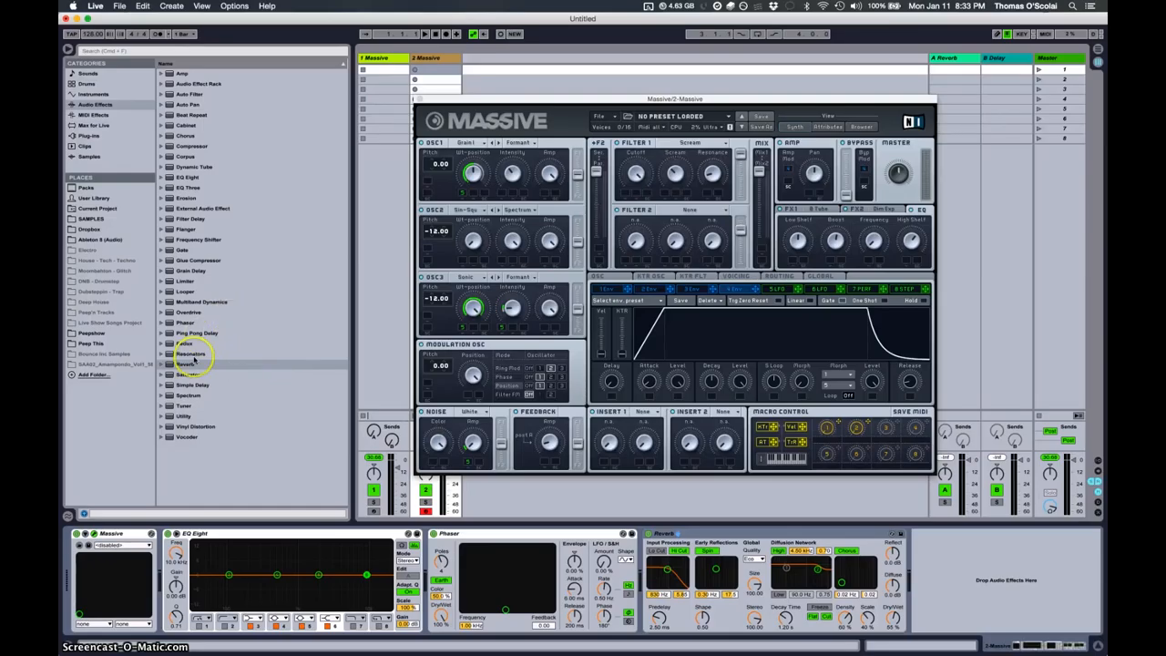
mouse_move(263, 386)
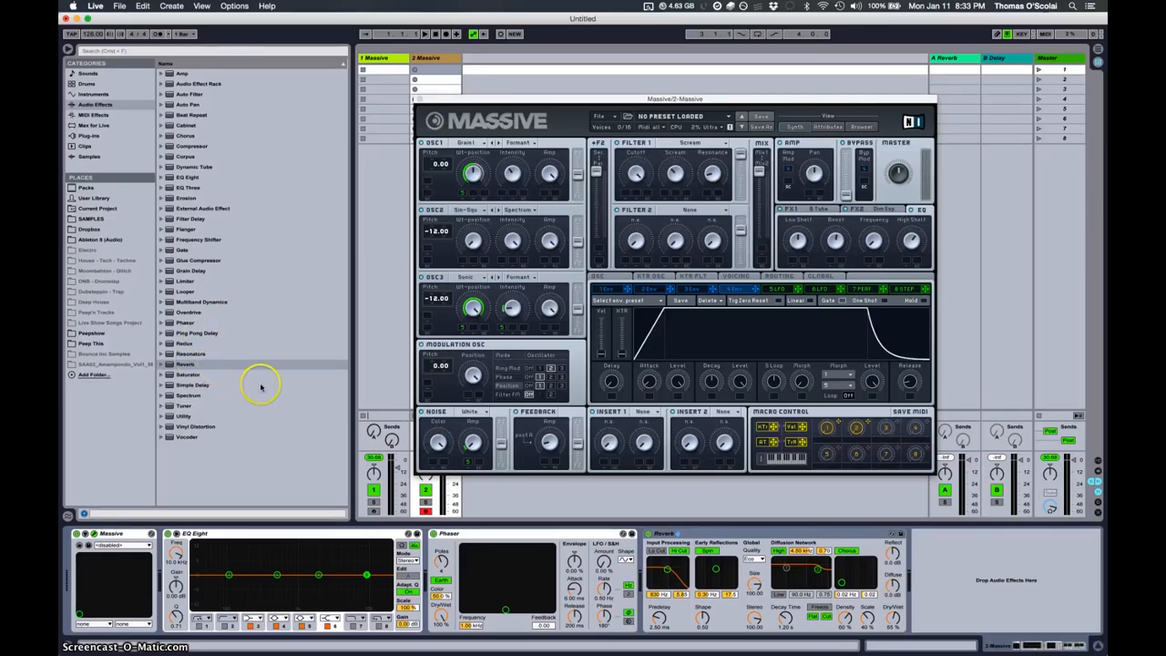
mouse_move(209, 361)
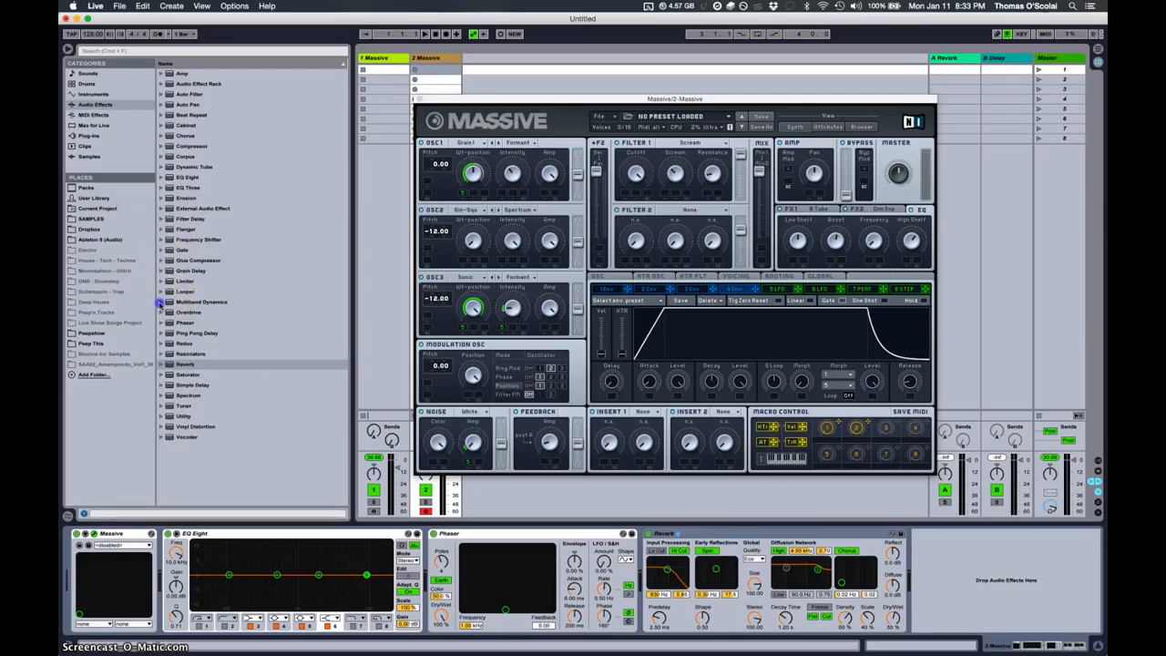
- Add Reverb and the OTT Multiband Dynamics preset after the Phaser
left_click(161, 302)
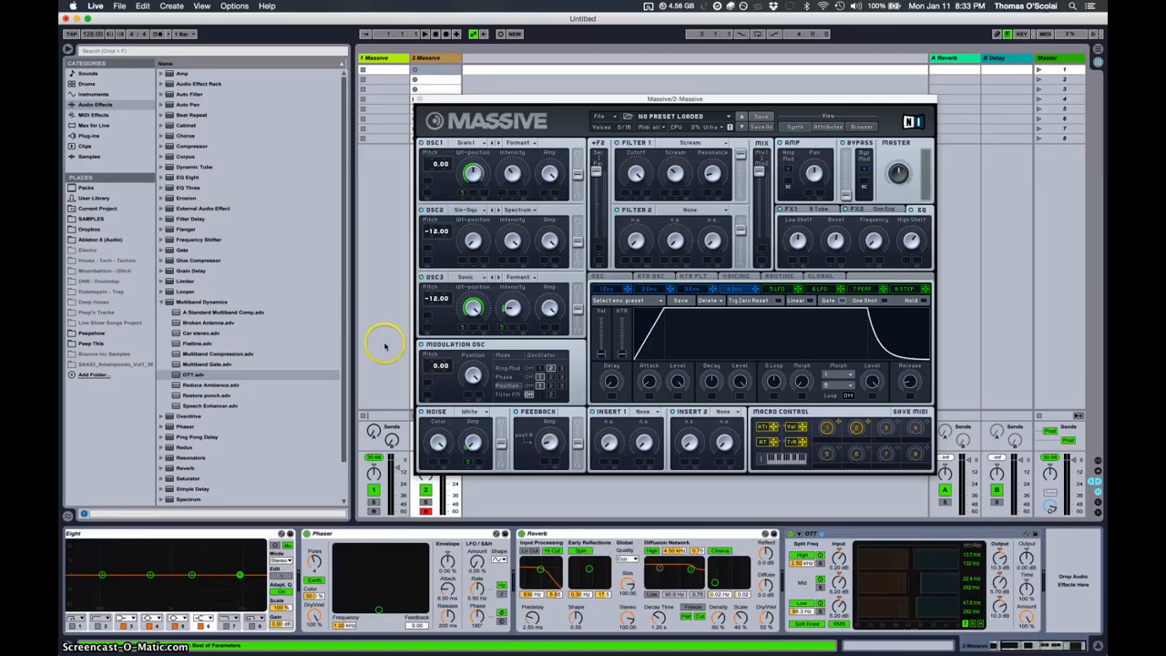
left_click(91, 135)
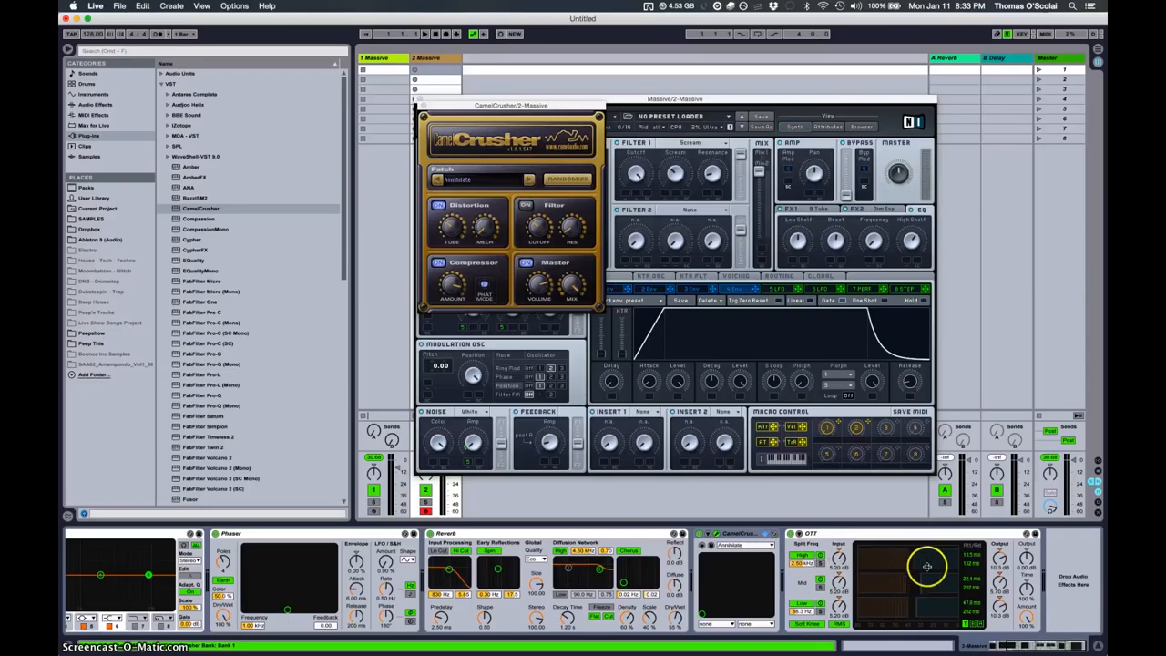
- Insert CamelCrusher into the bass chain before OTT with its plug-in window showing
scroll("down", 3)
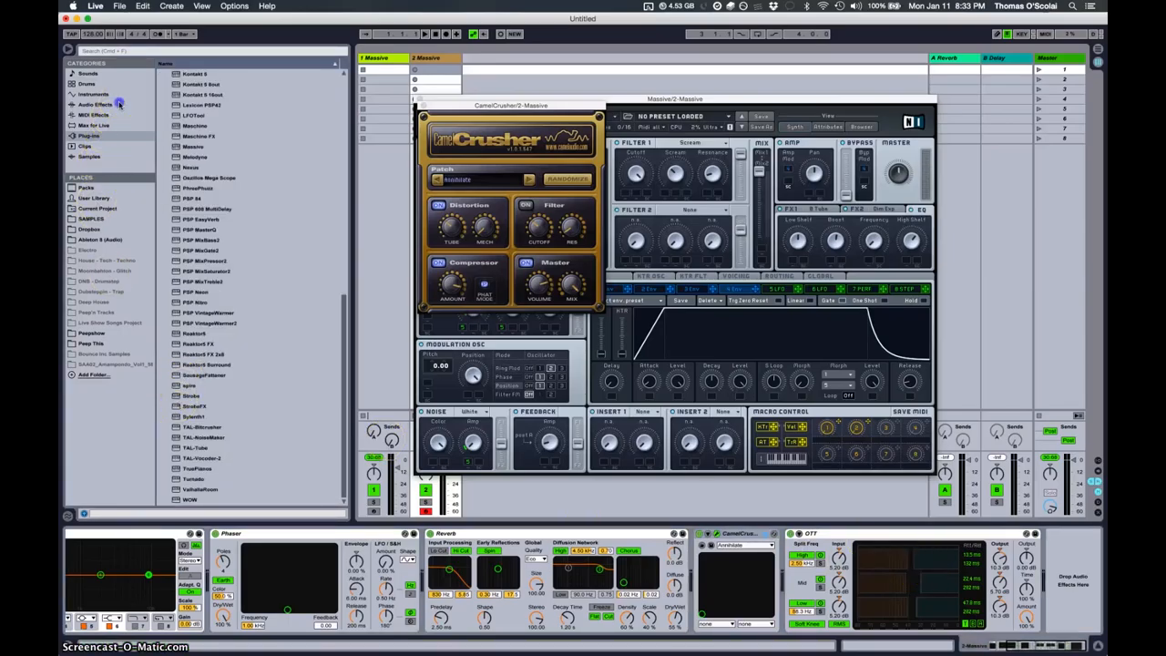
left_click(94, 104)
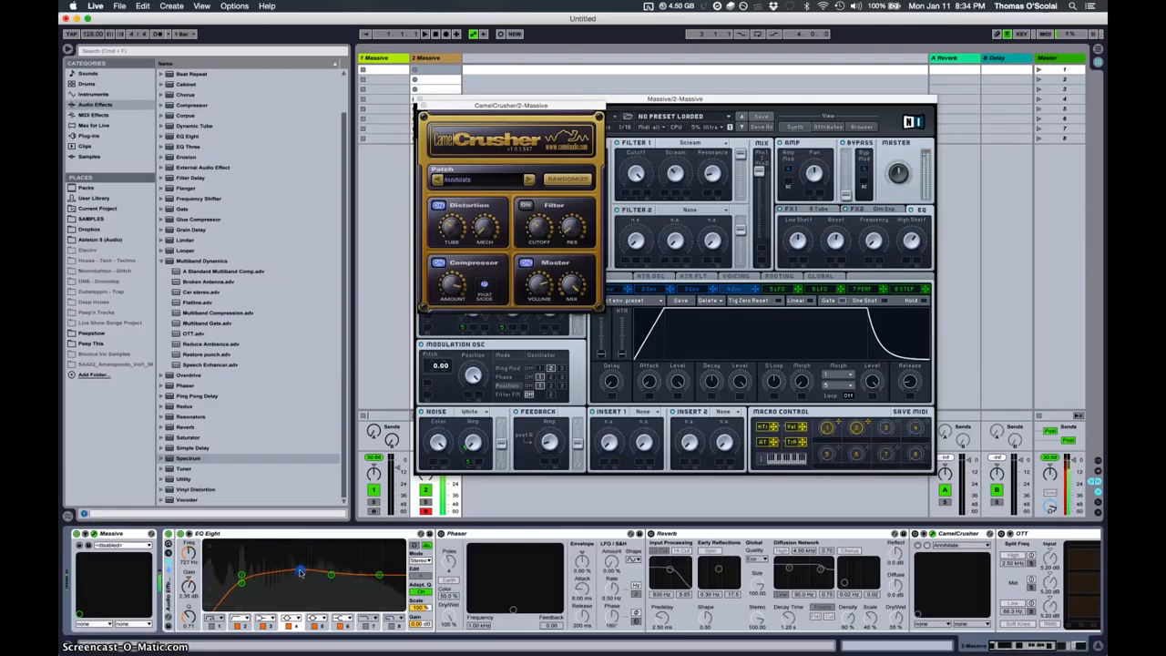
- Reshape the EQ Eight filter curve on the Massive bass
left_click_drag(241, 574, 197, 597)
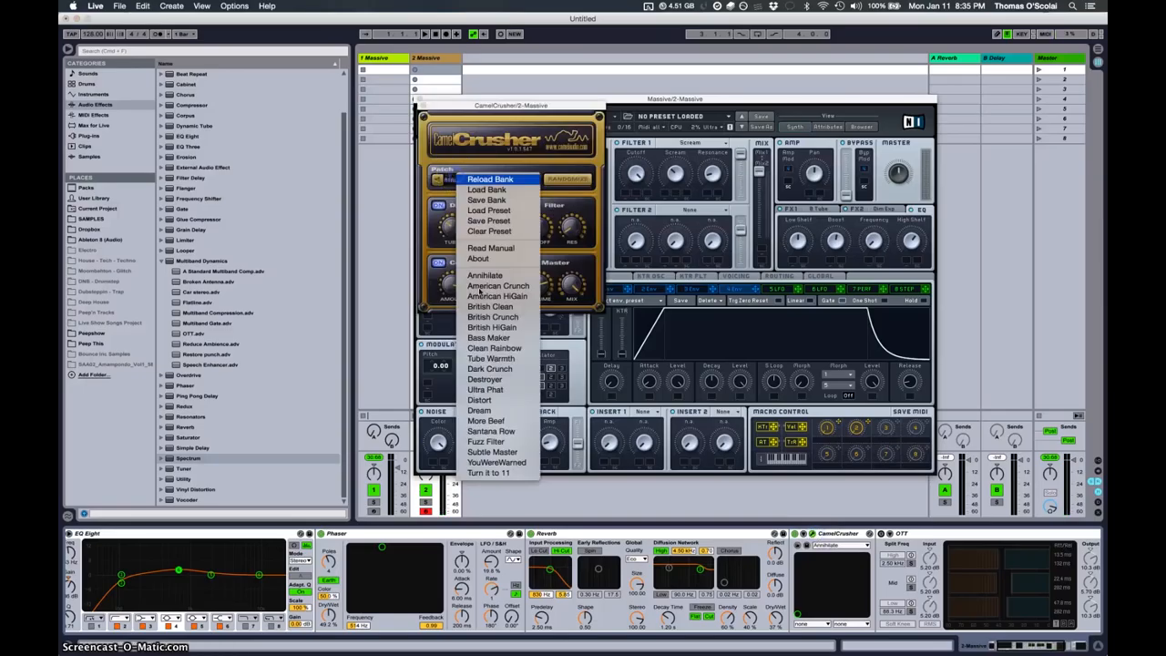
- Load a factory preset from CamelCrusher's crunch bank onto the bass
left_click(490, 357)
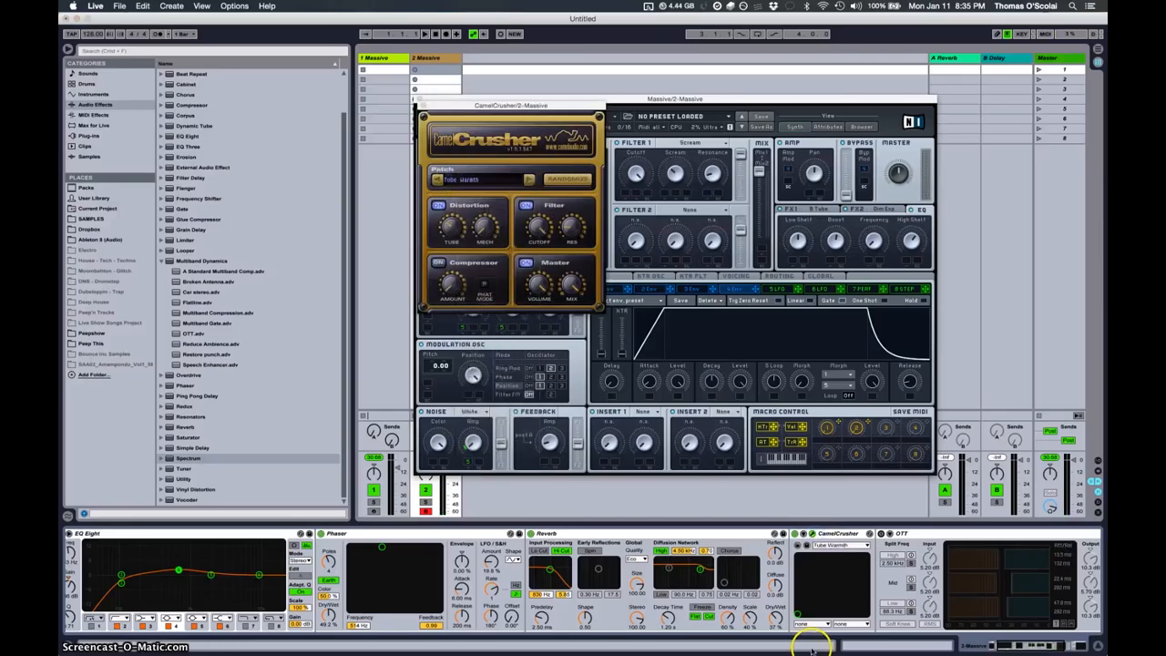
mouse_move(769, 519)
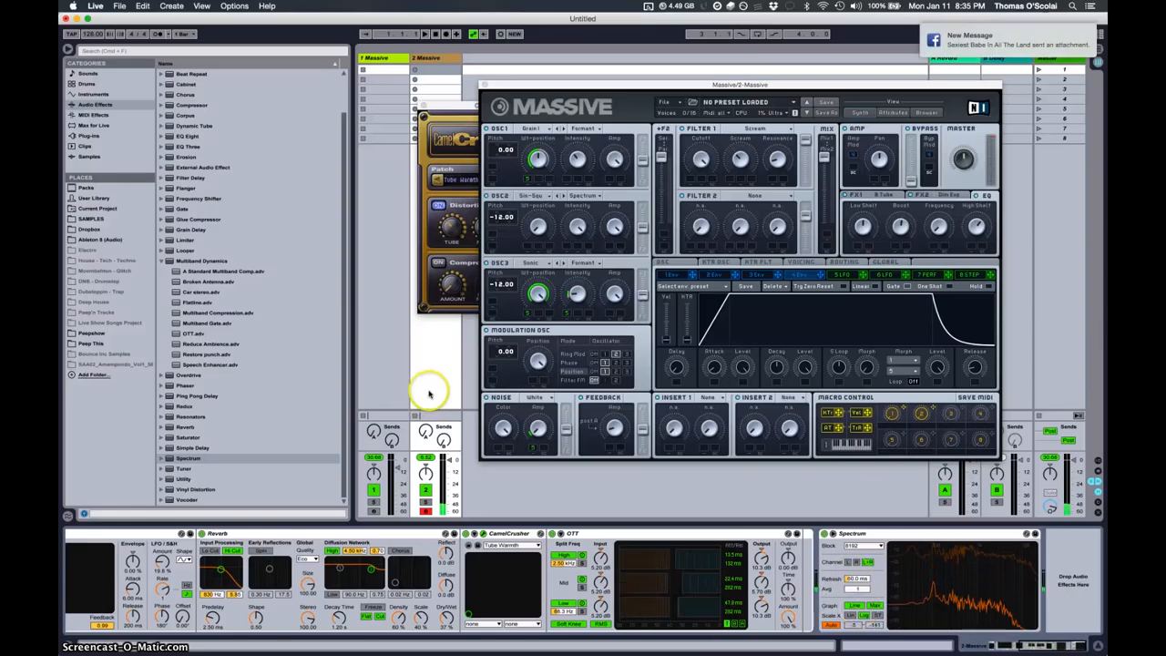
mouse_move(210, 196)
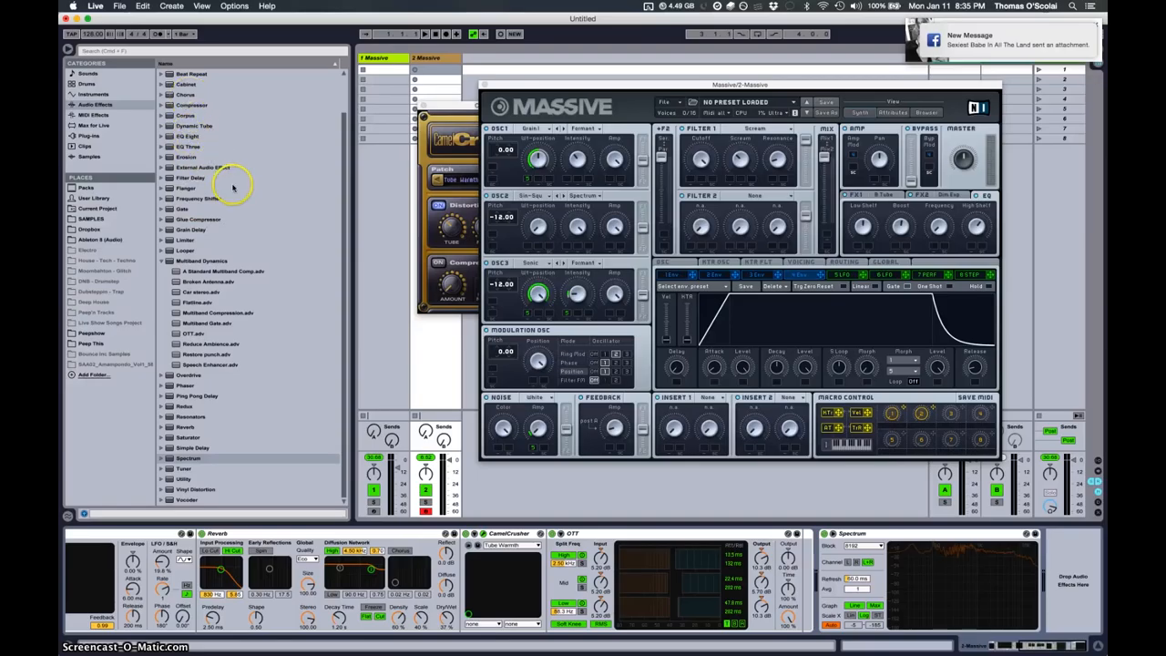
mouse_move(587, 475)
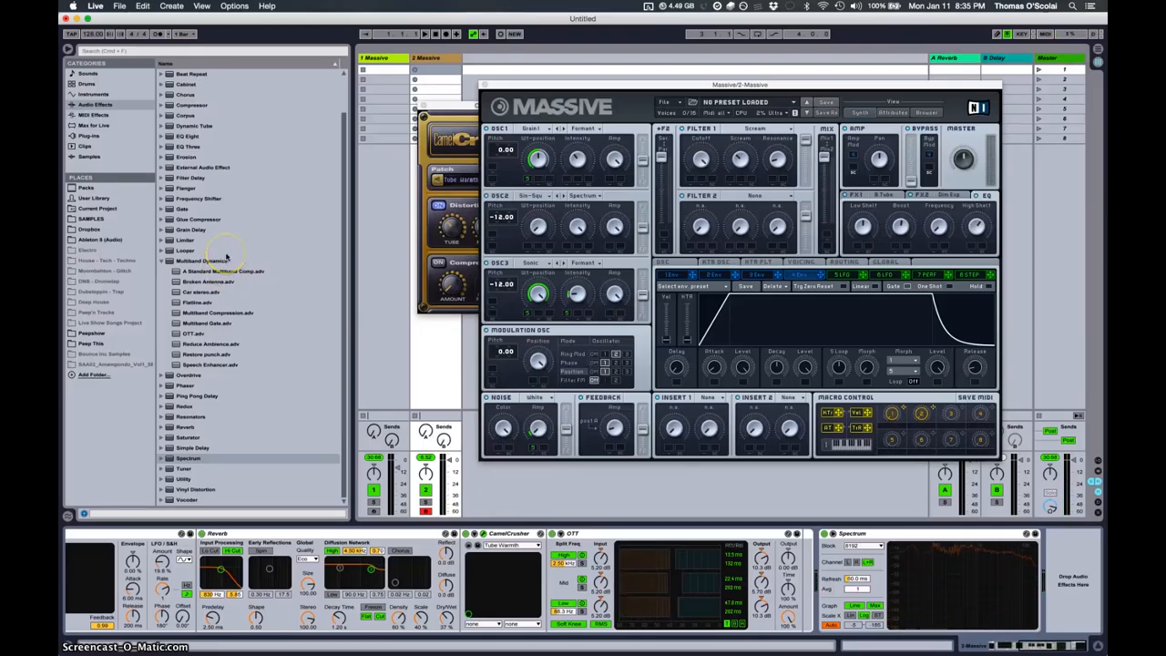
- Add a Spectrum analyzer after OTT at the end of the bass effect chain
scroll("up", 3)
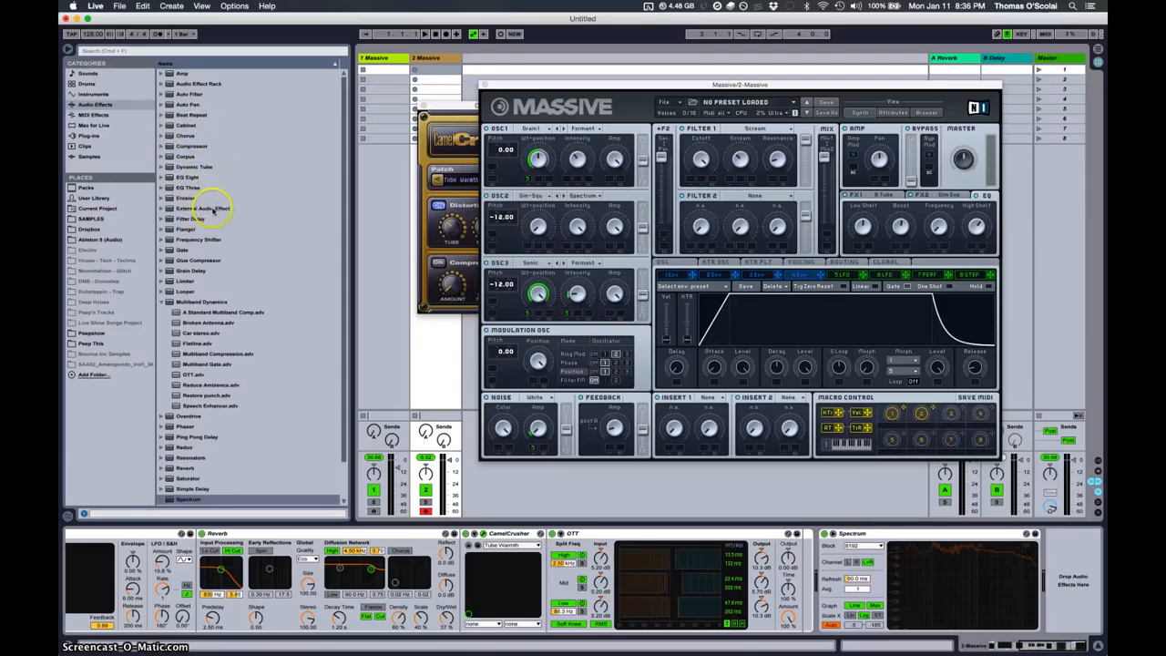
mouse_move(192, 192)
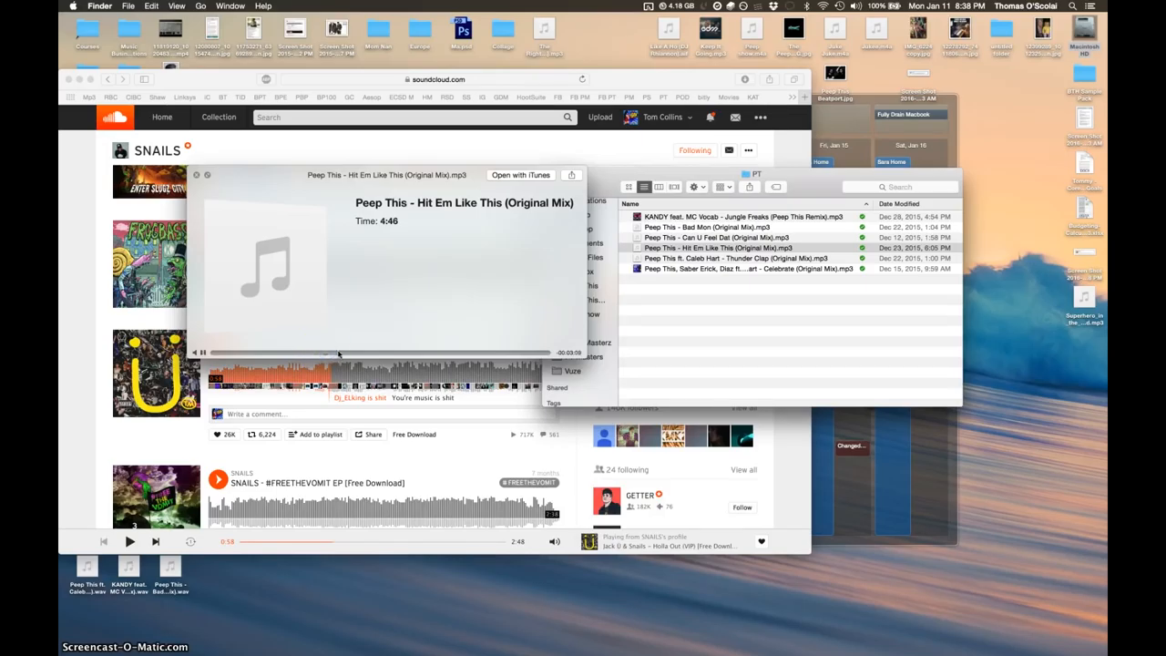
mouse_move(421, 418)
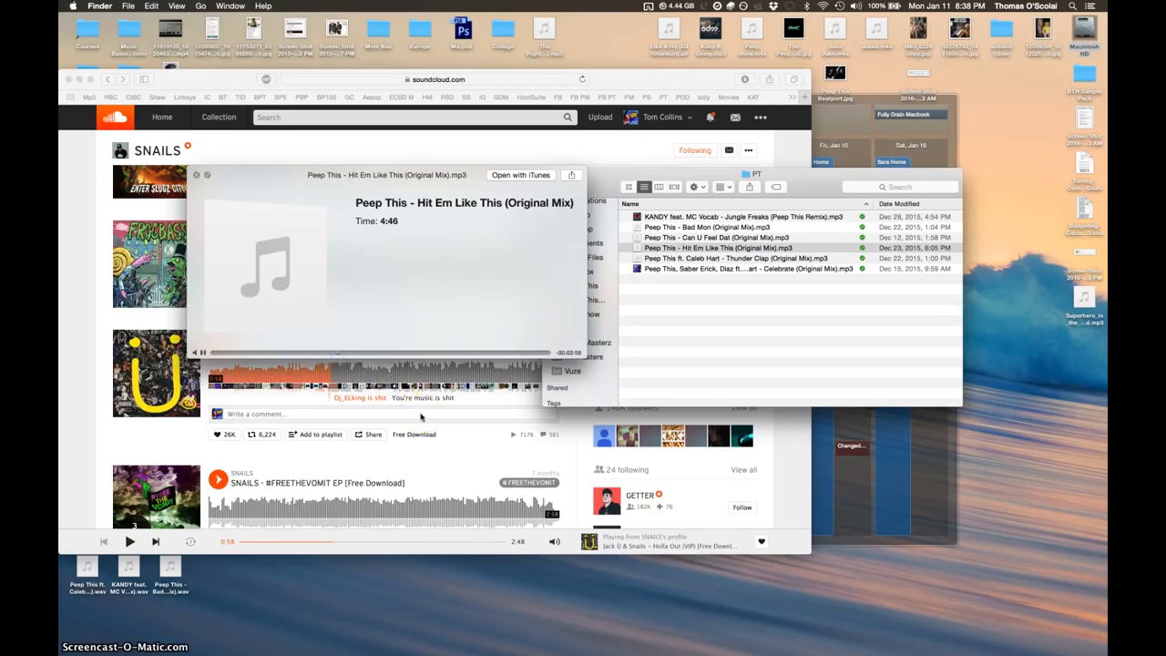